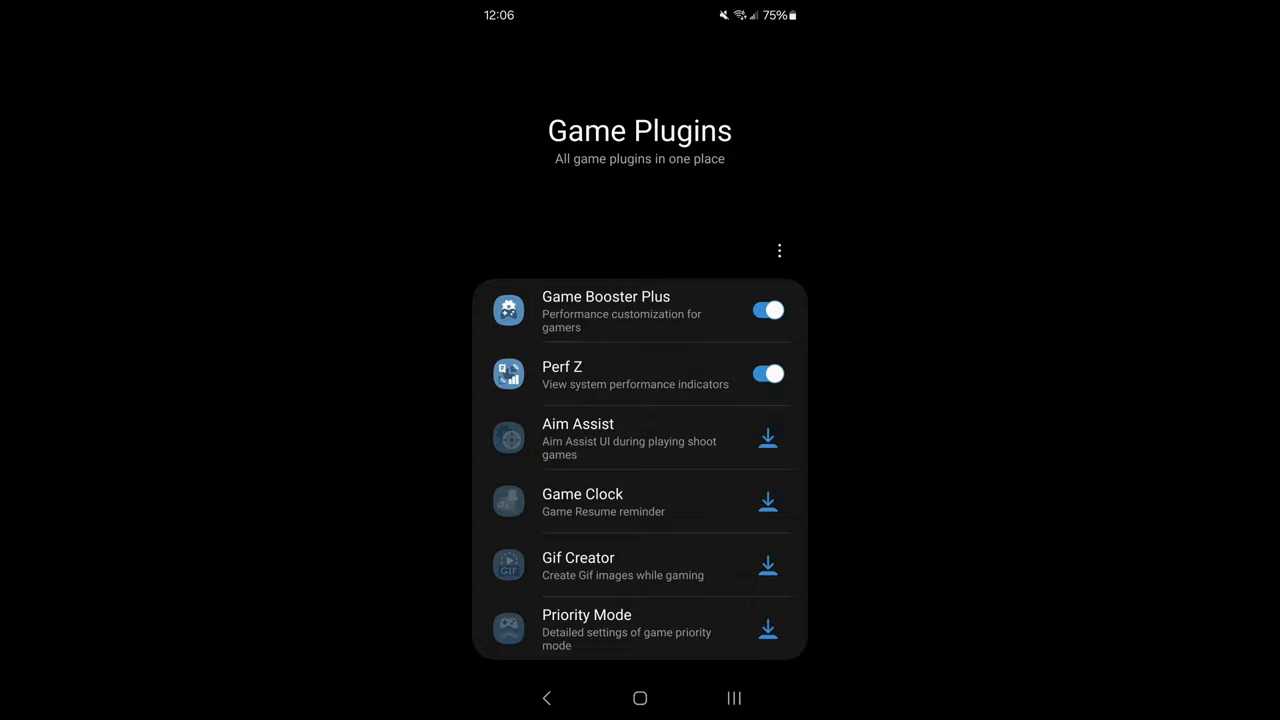
Apply Game Booster Plus's Max FPS mode to AFK Journey and launch the game
click(635, 375)
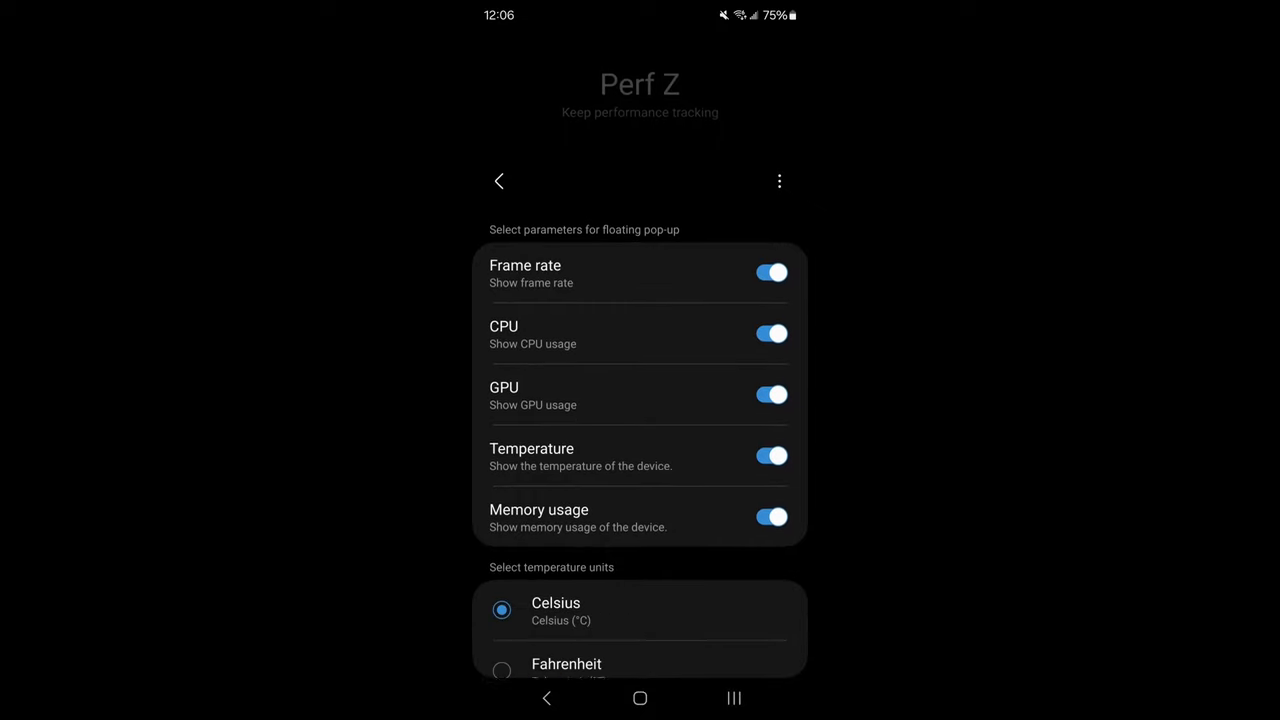
scroll(up, 3)
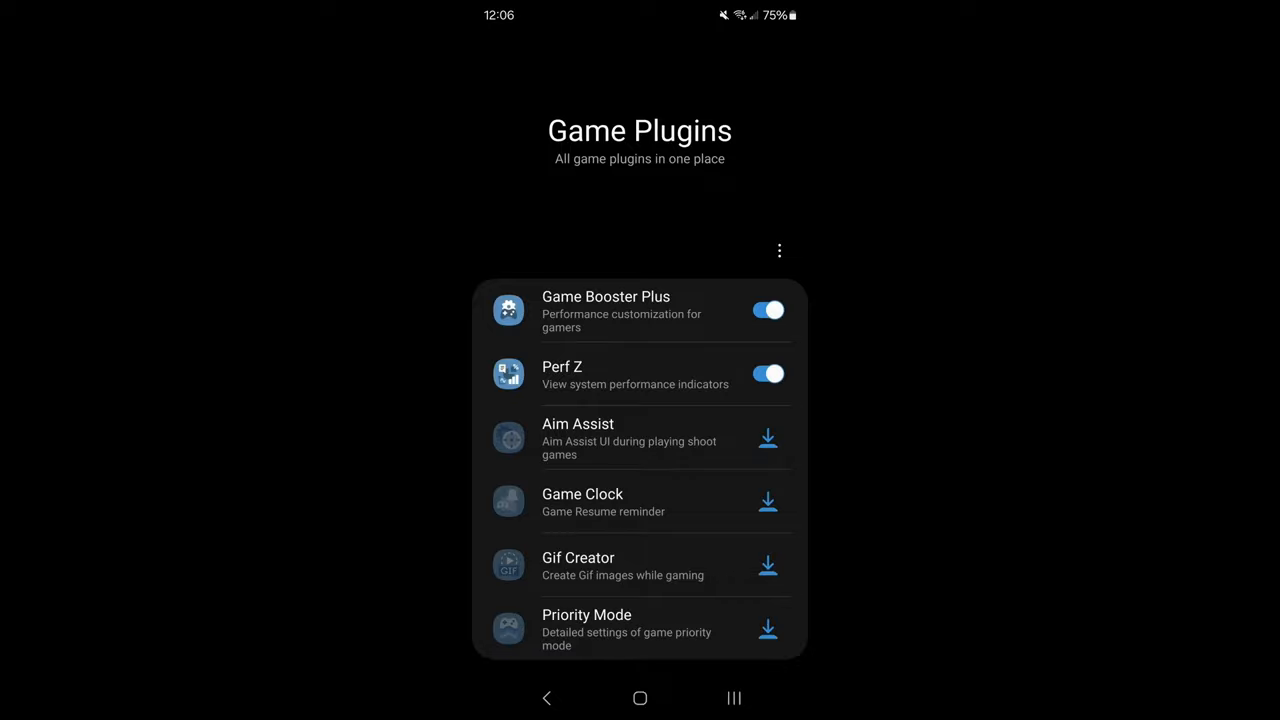
click(620, 310)
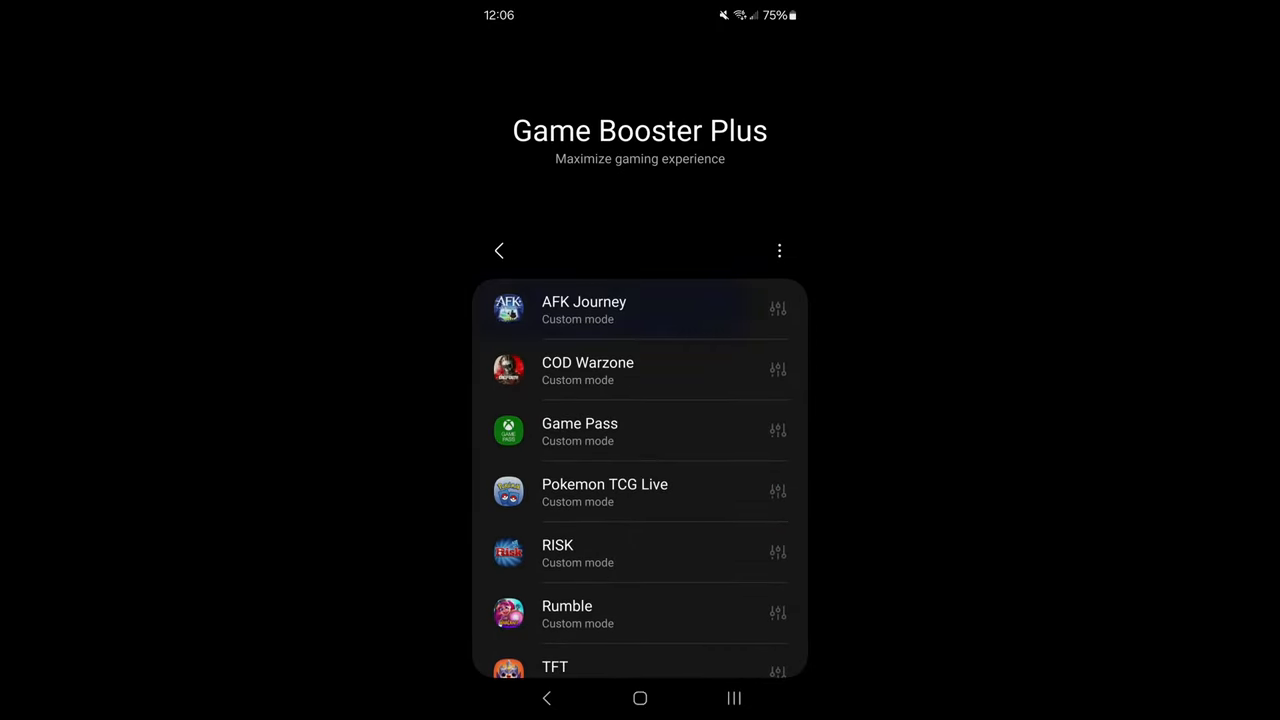
click(584, 310)
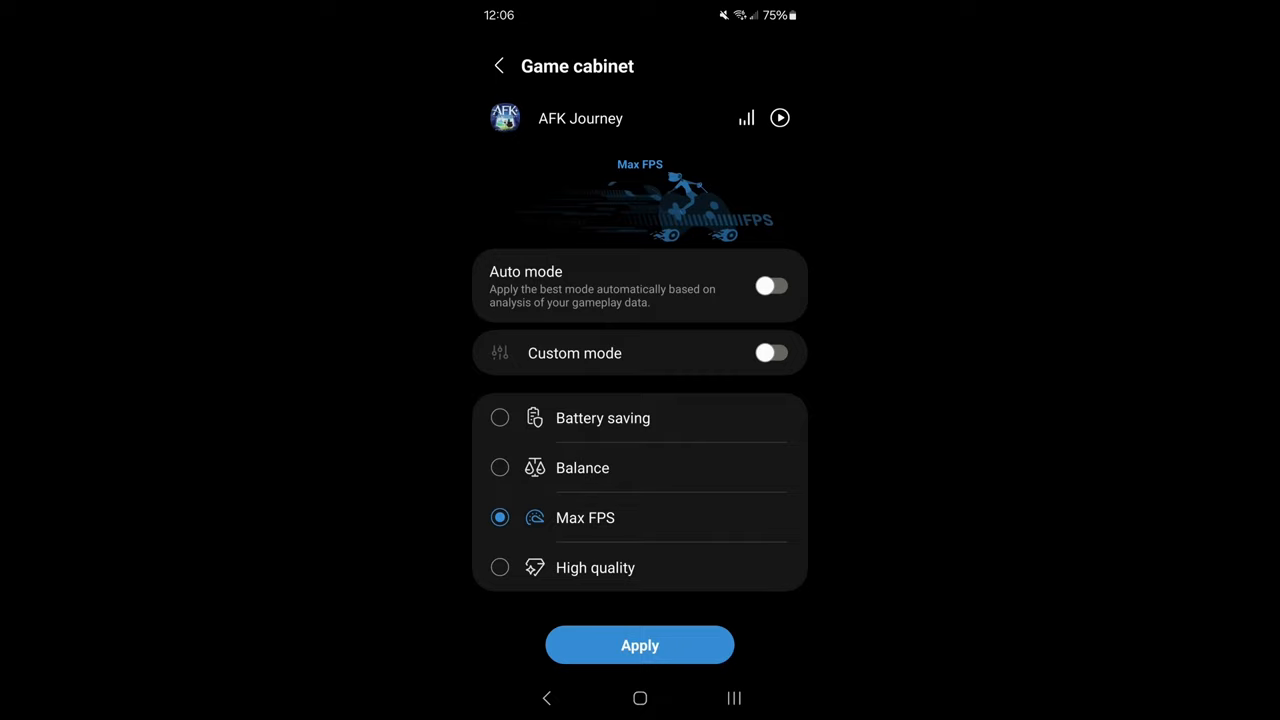
click(499, 66)
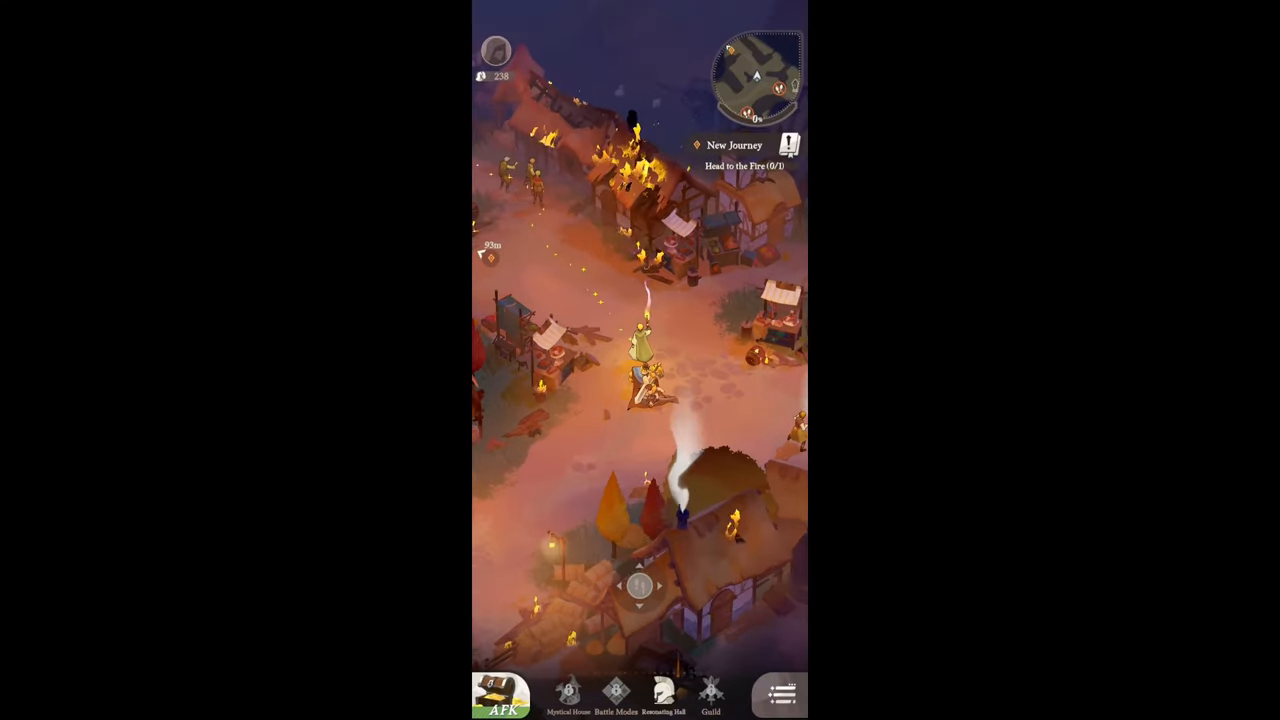
In AFK Journey's graphics settings, try Very Low resolution and settle on Low
click(779, 693)
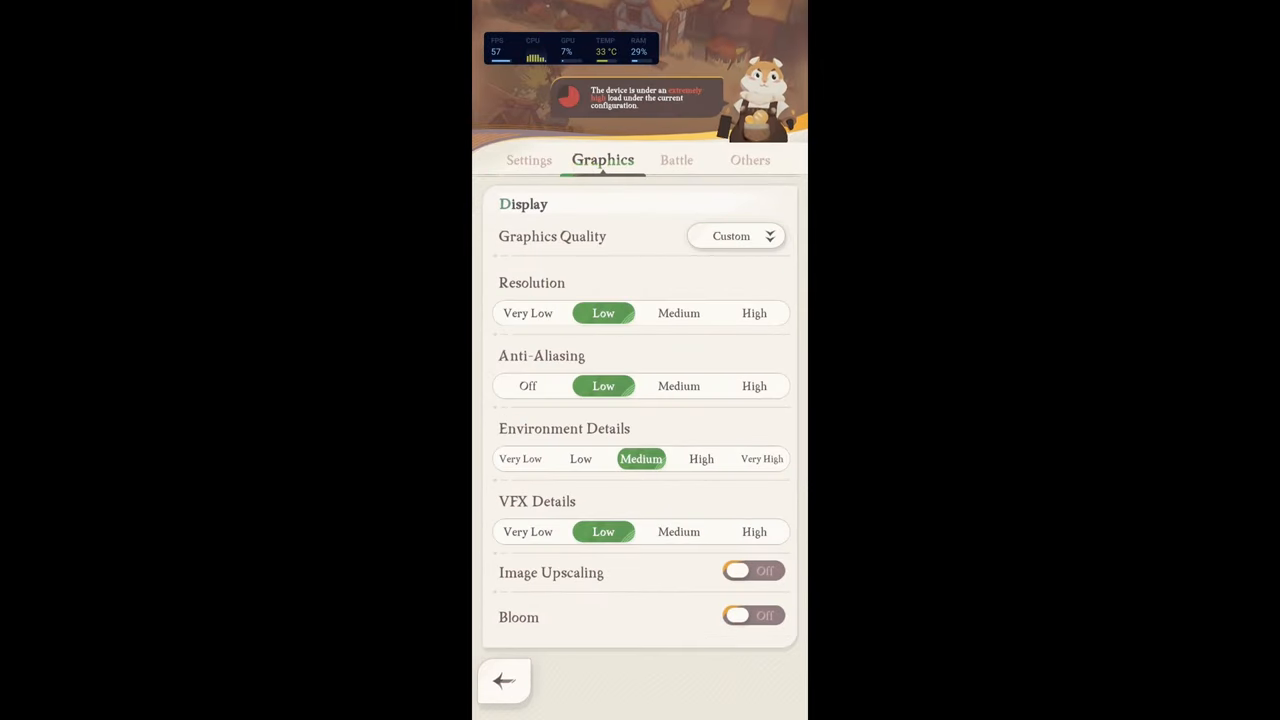
scroll(down, 3)
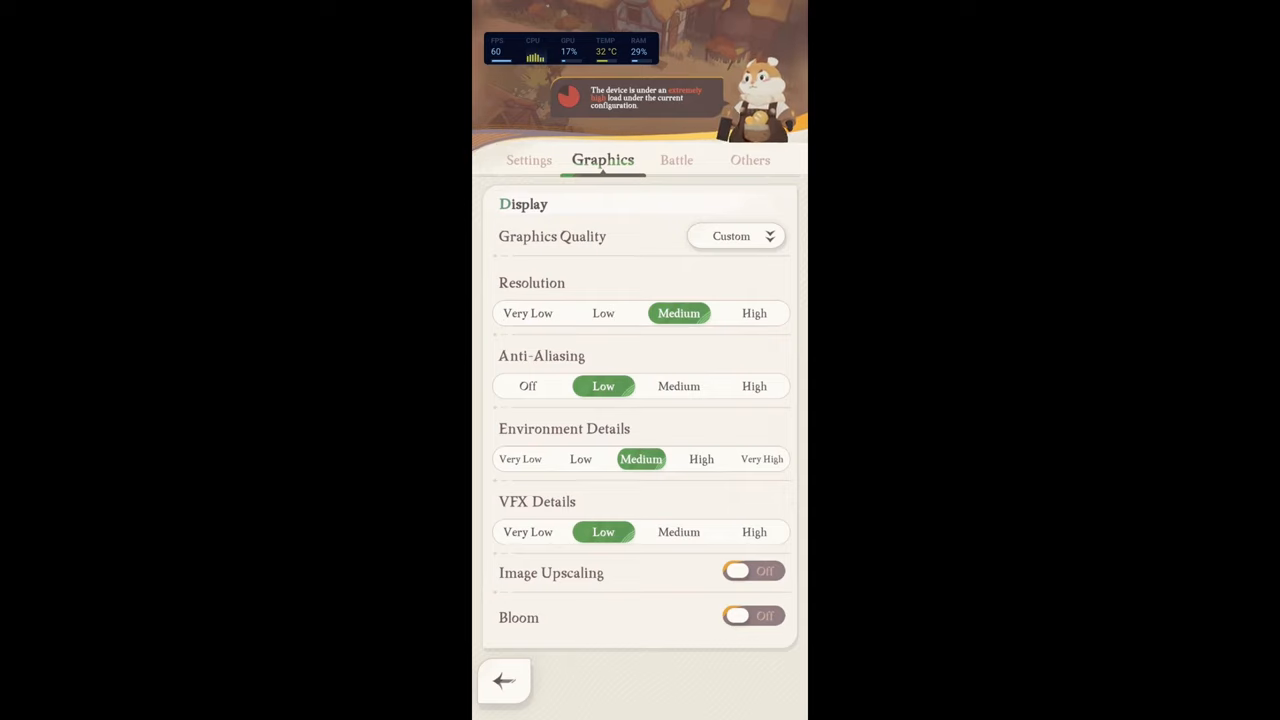
click(603, 313)
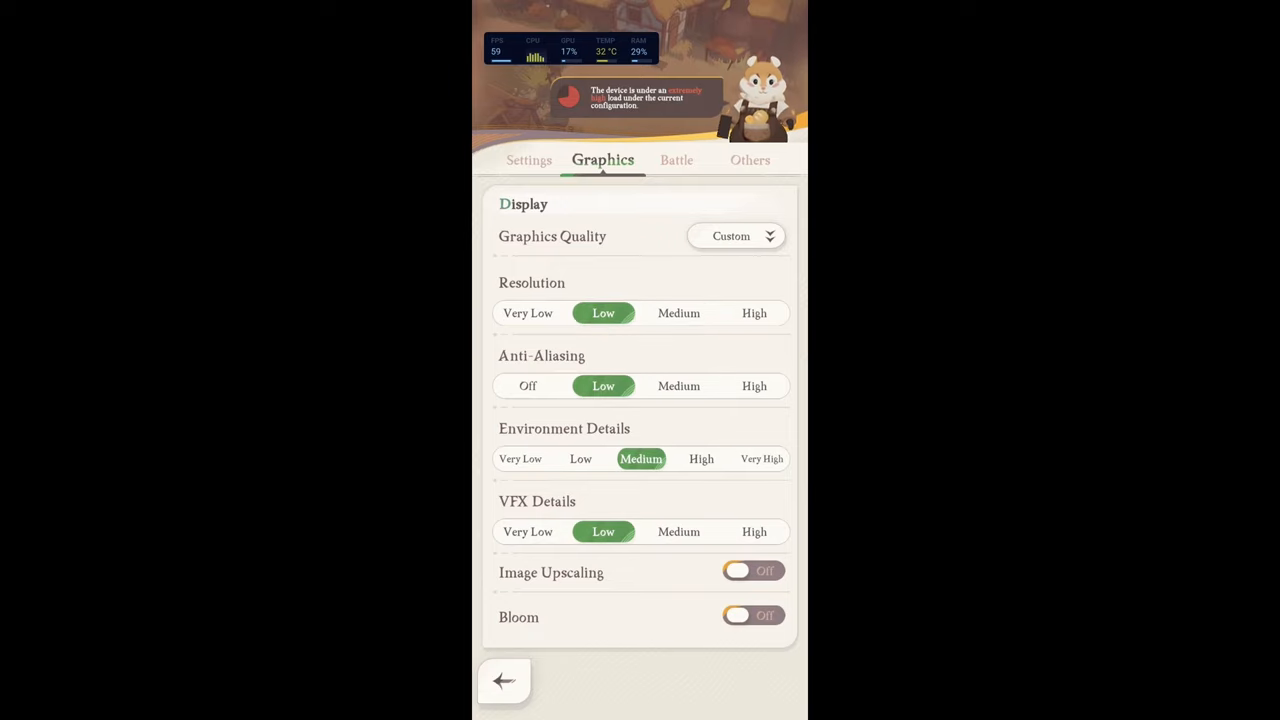
click(527, 313)
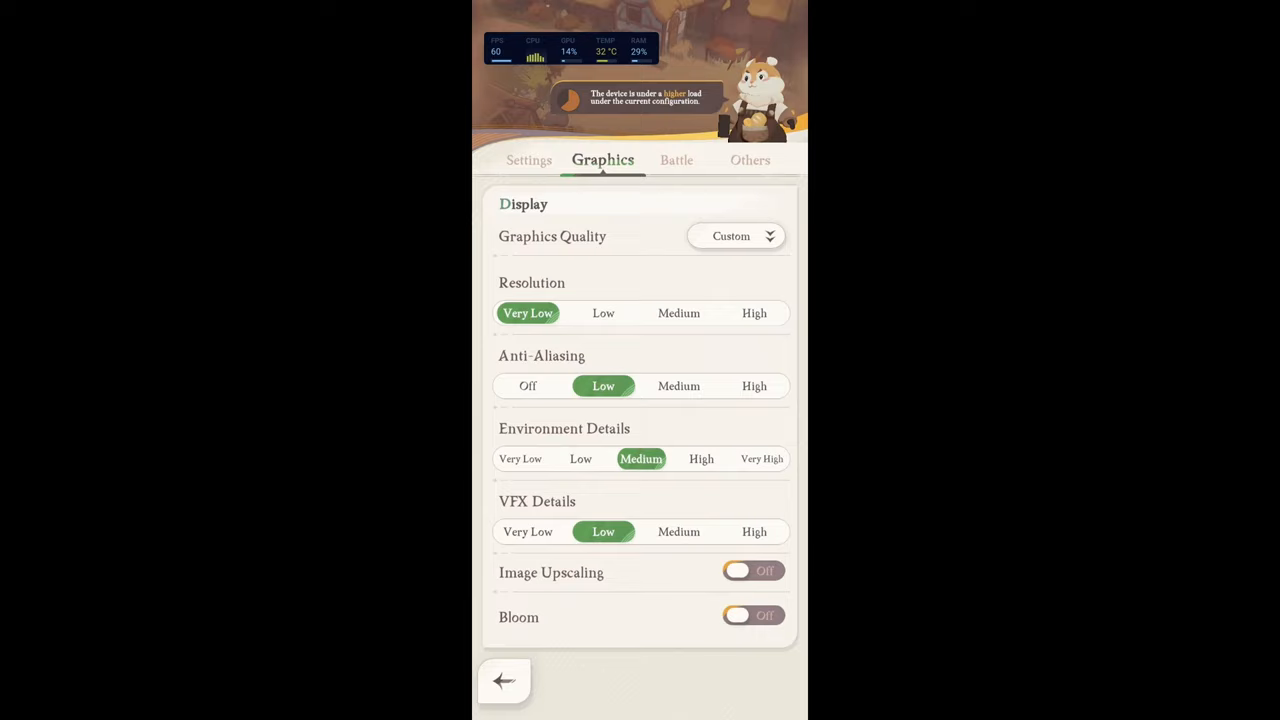
click(603, 313)
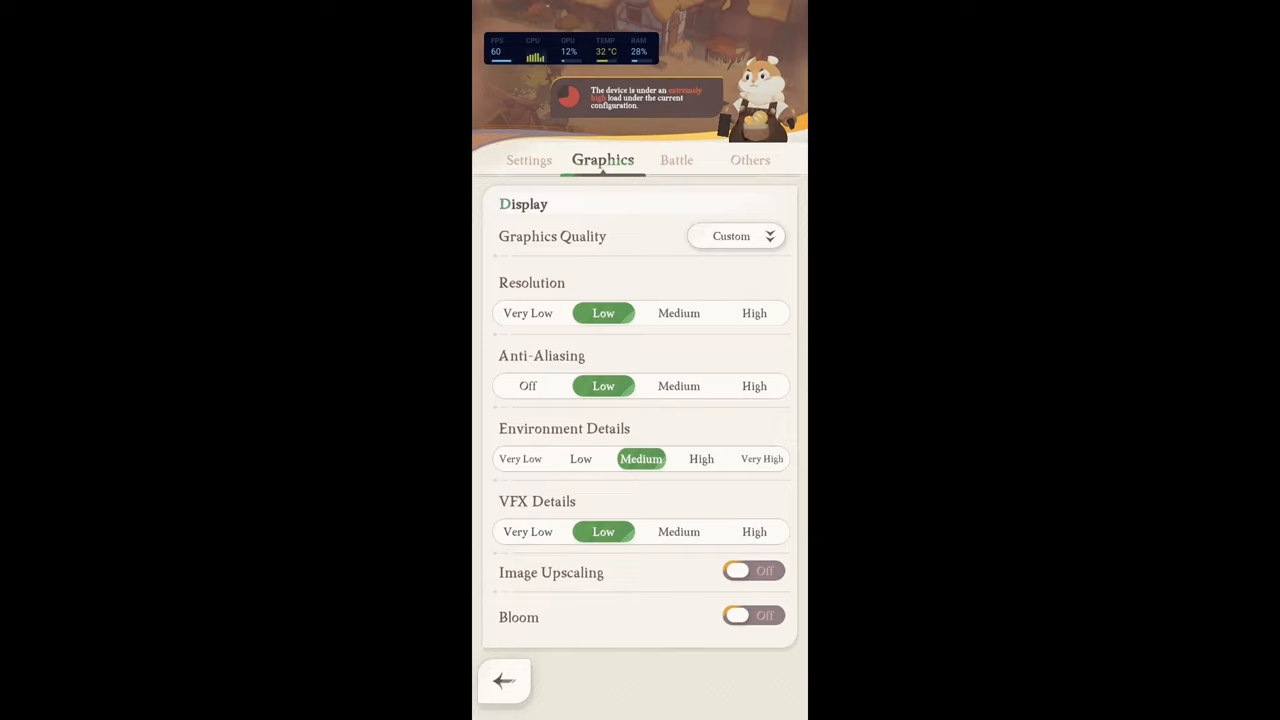
scroll(up, 3)
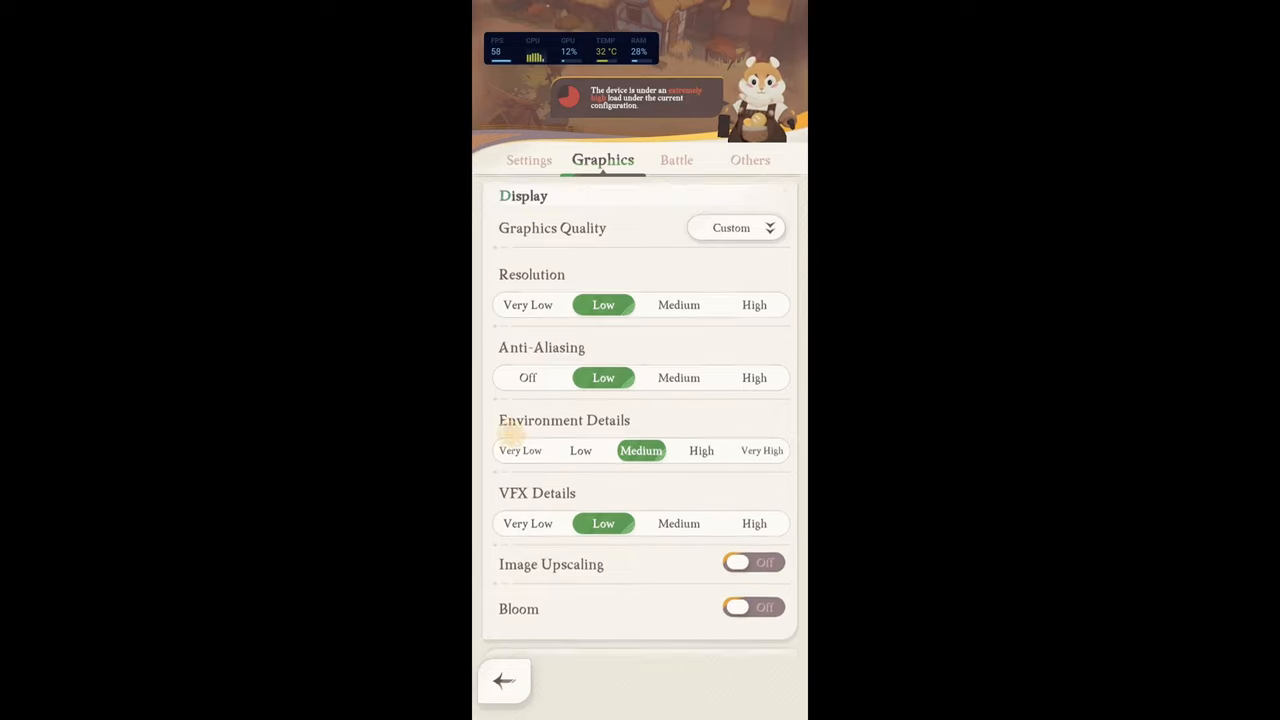
scroll(down, 3)
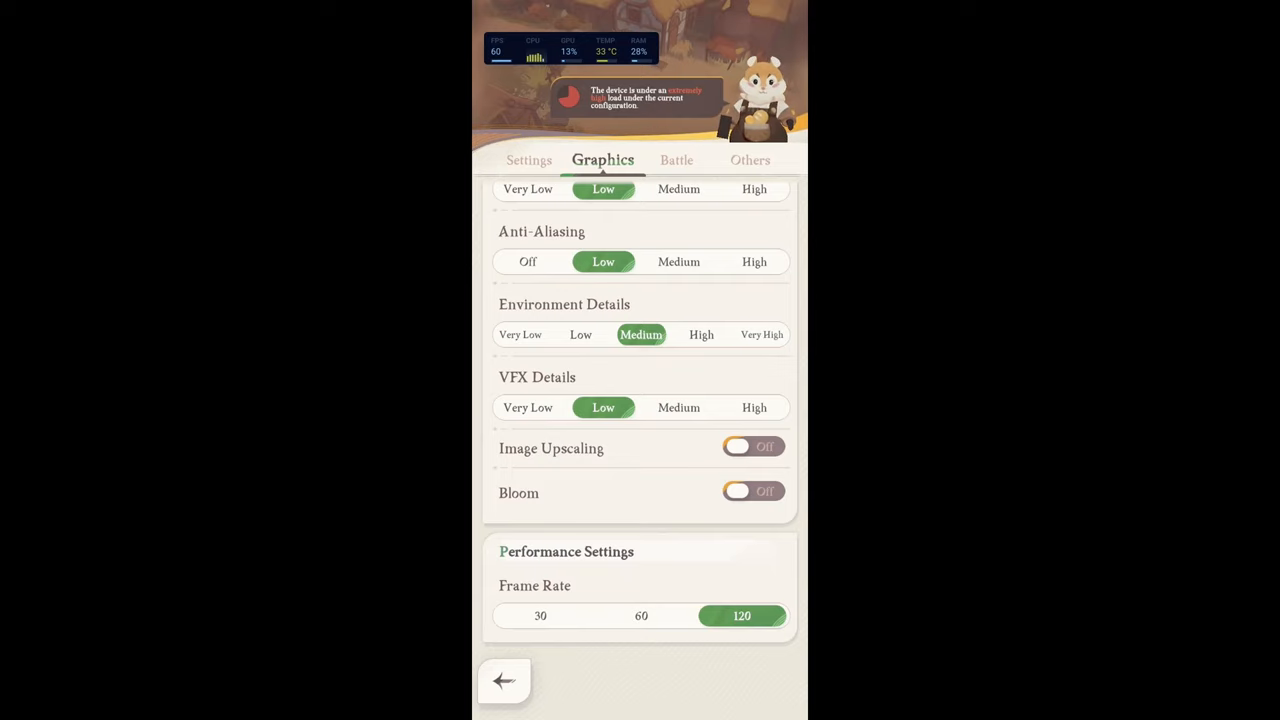
scroll(up, 3)
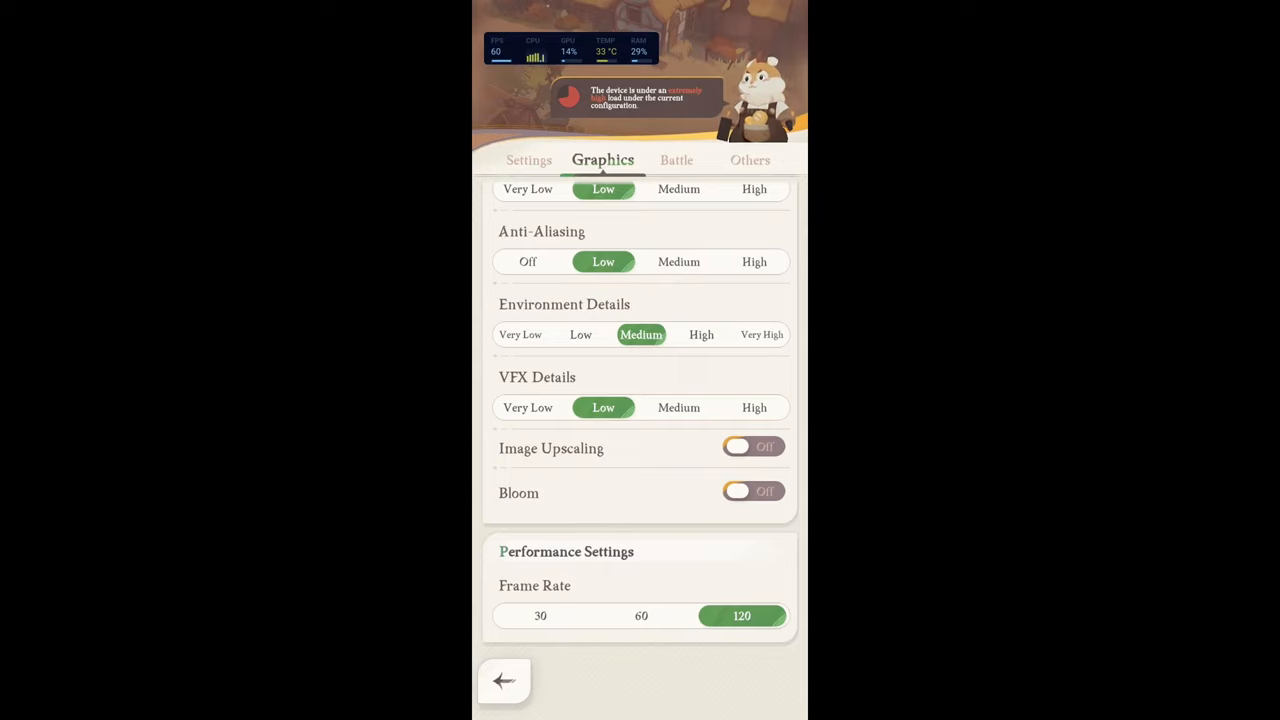
Toggle AFK Journey's frame rate between 60 and 120, keep 120, and exit settings
click(641, 615)
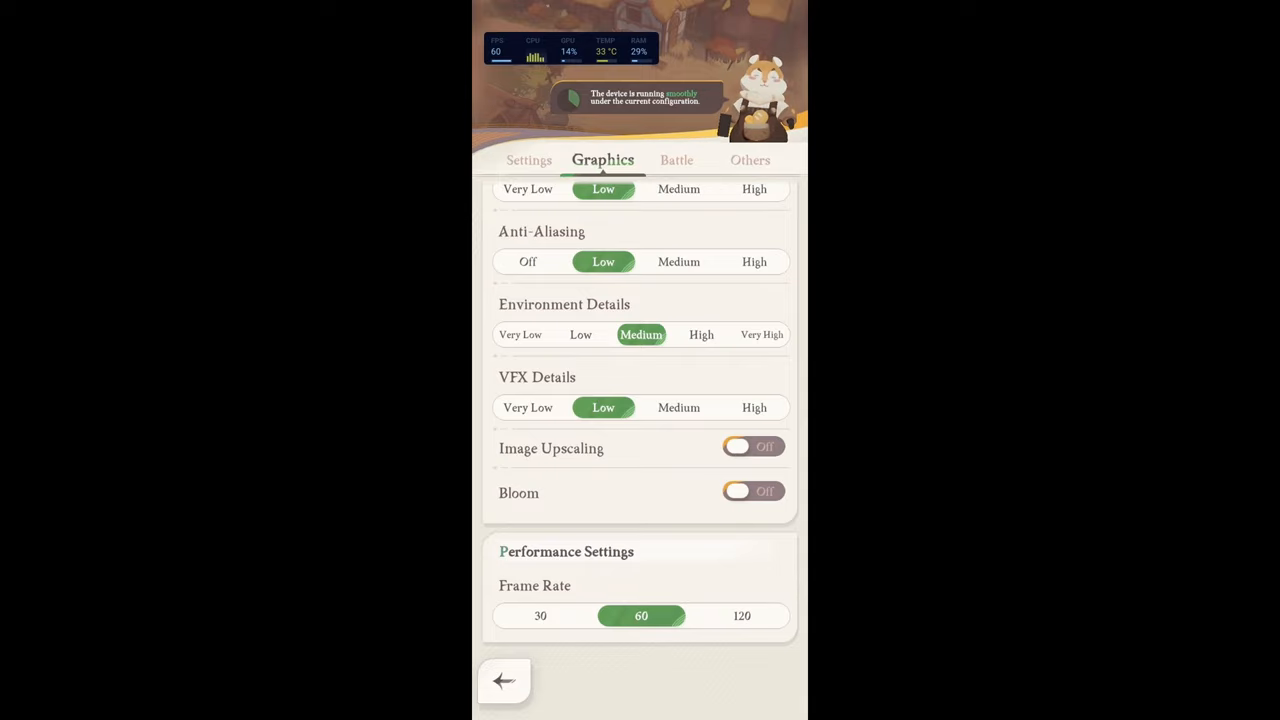
click(741, 615)
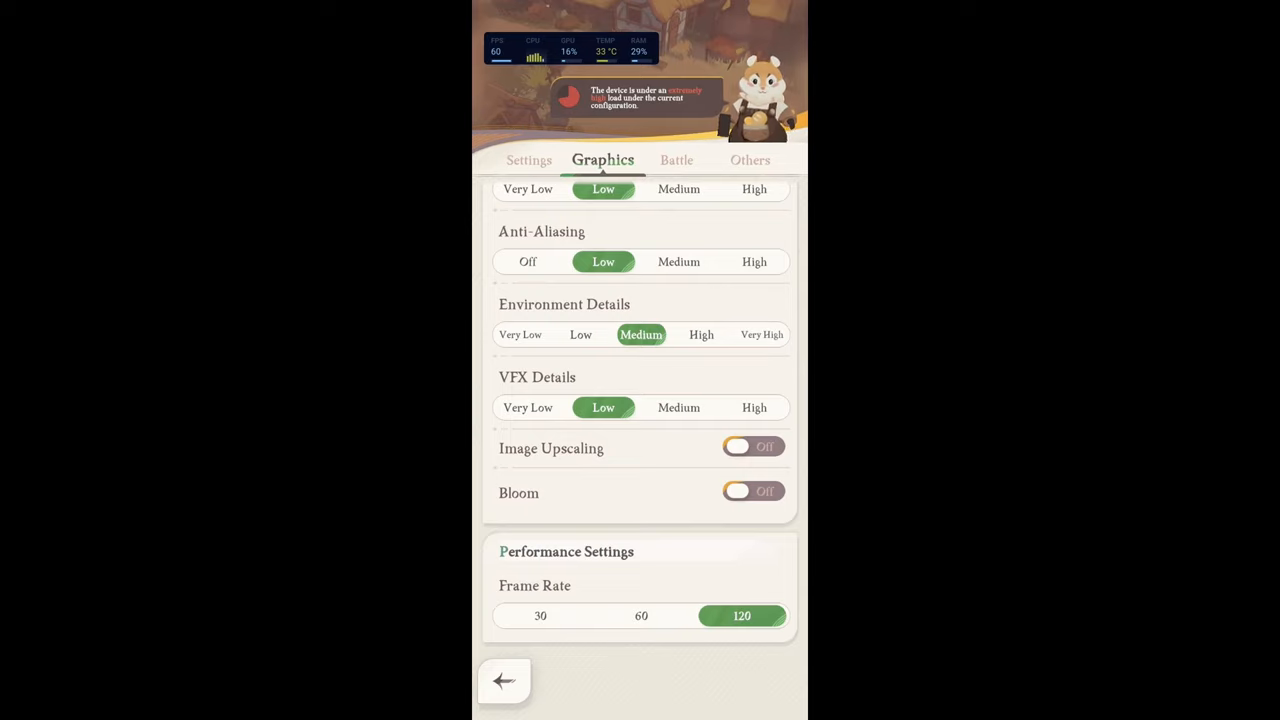
click(641, 615)
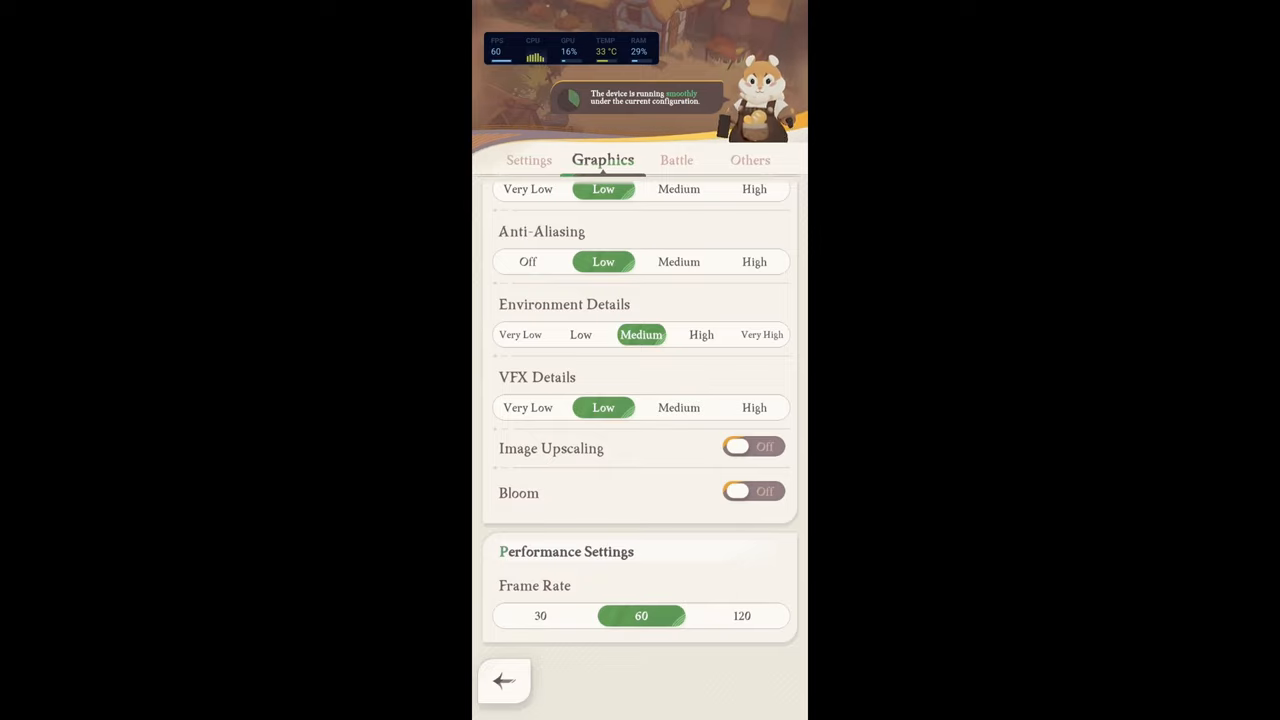
click(741, 615)
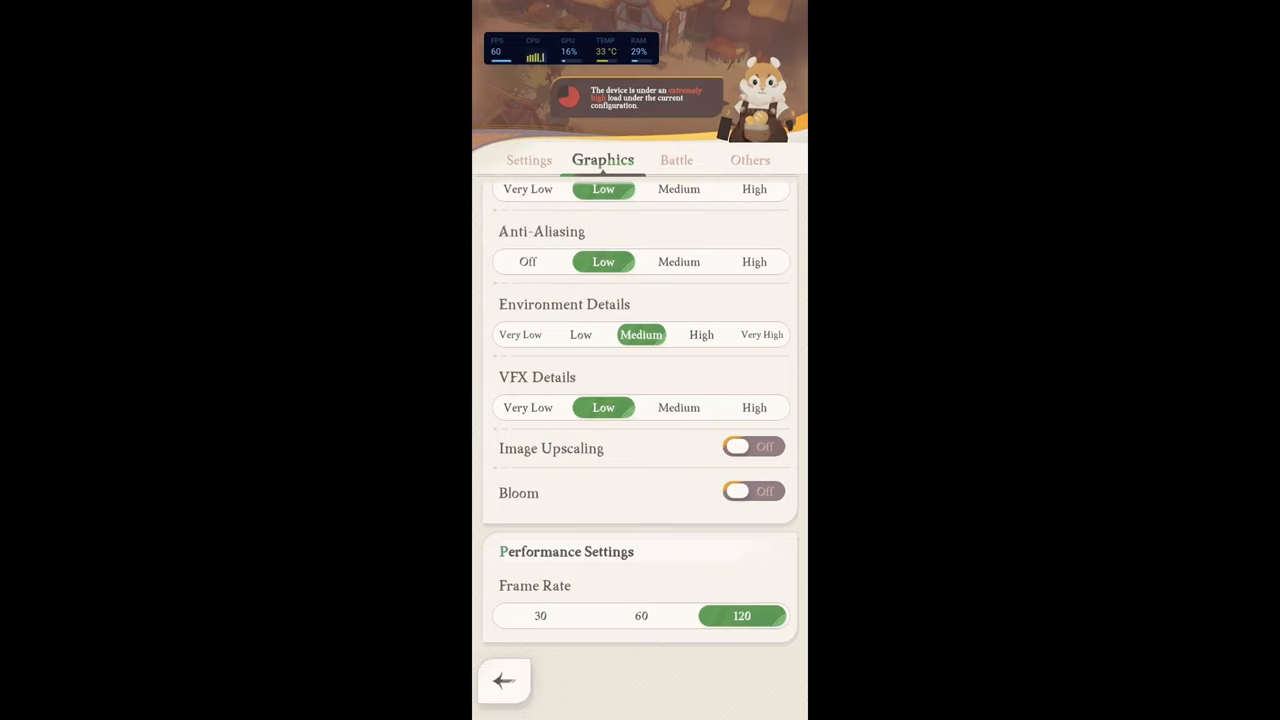
click(504, 681)
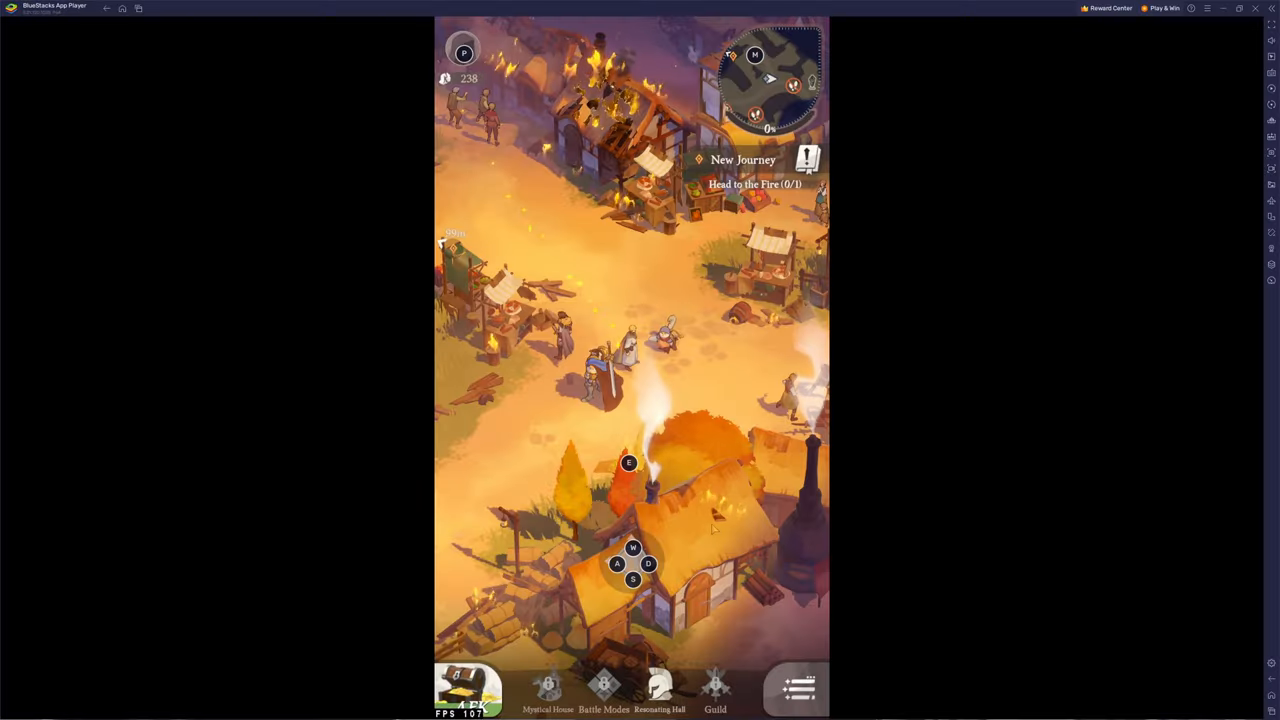
Set AFK Journey's graphics resolution to High, review frame rate, and leave settings
click(797, 688)
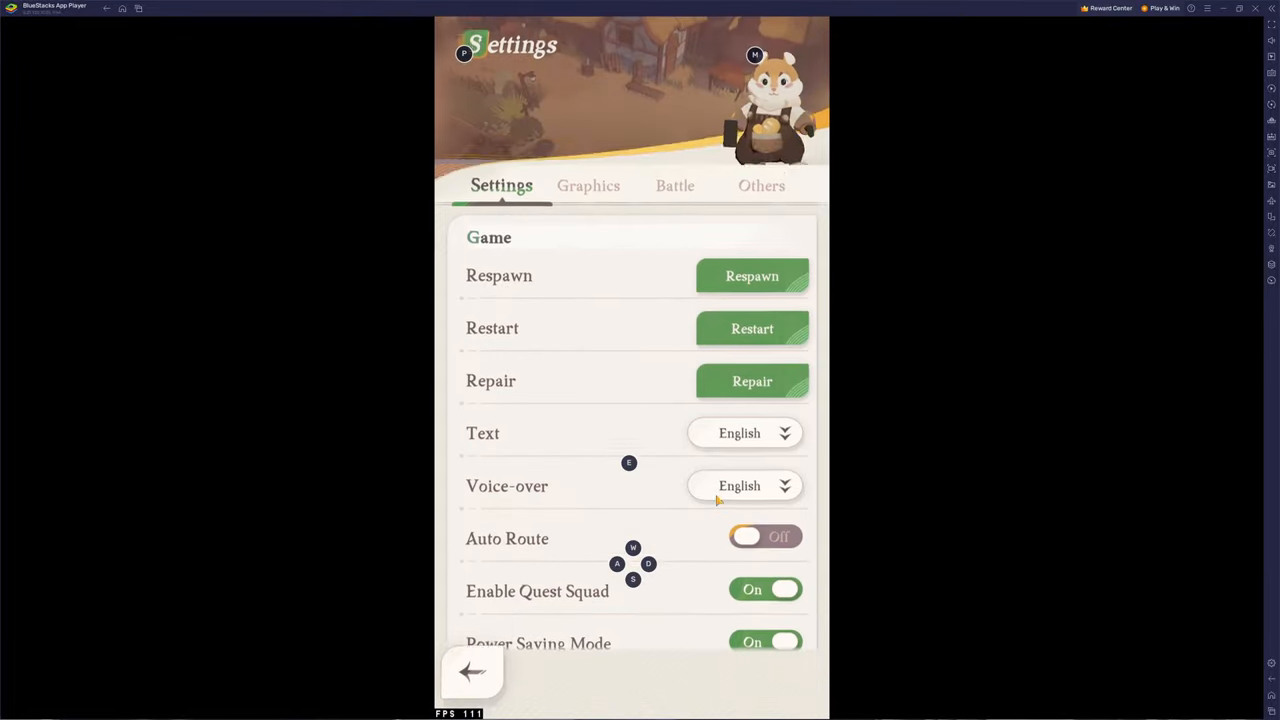
click(588, 185)
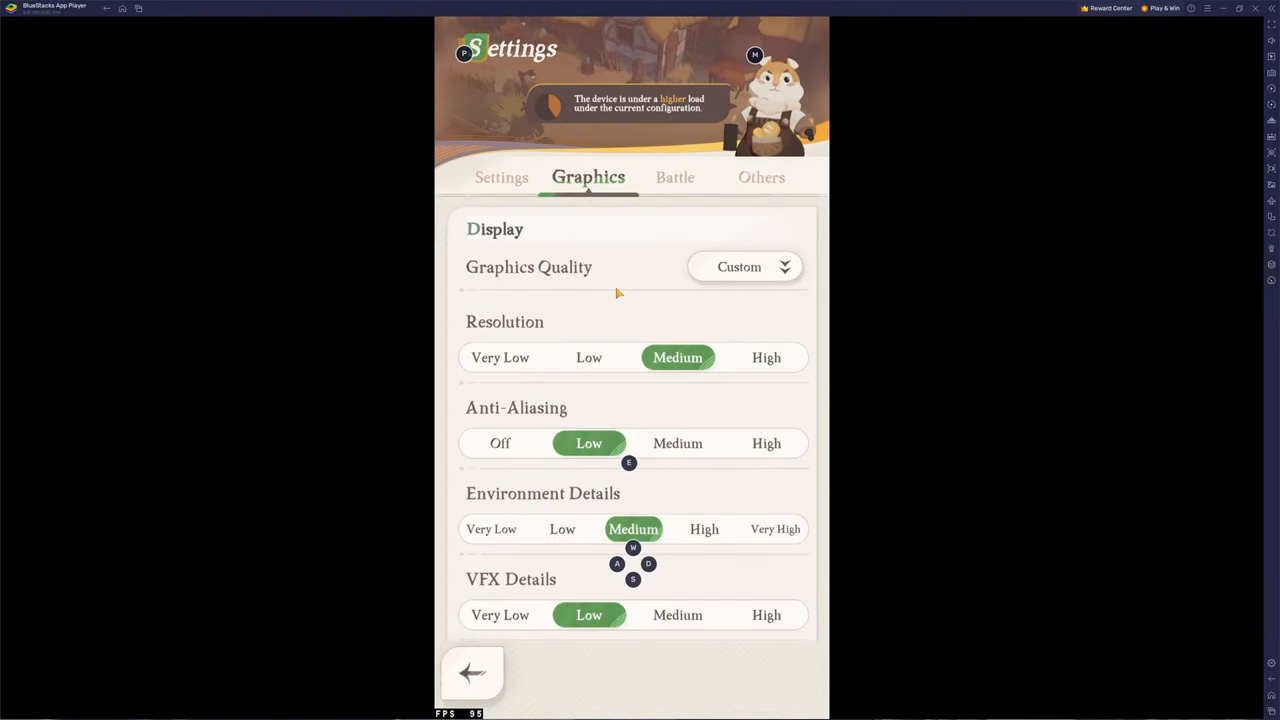
click(766, 357)
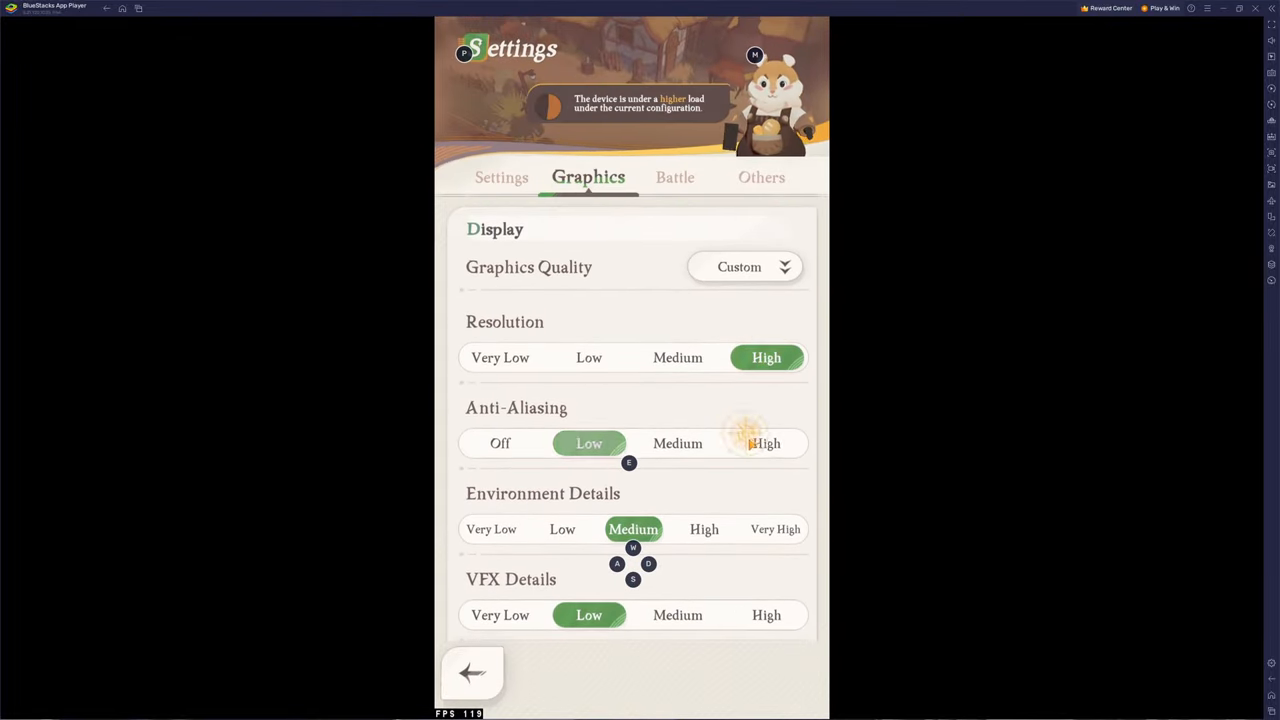
scroll(down, 3)
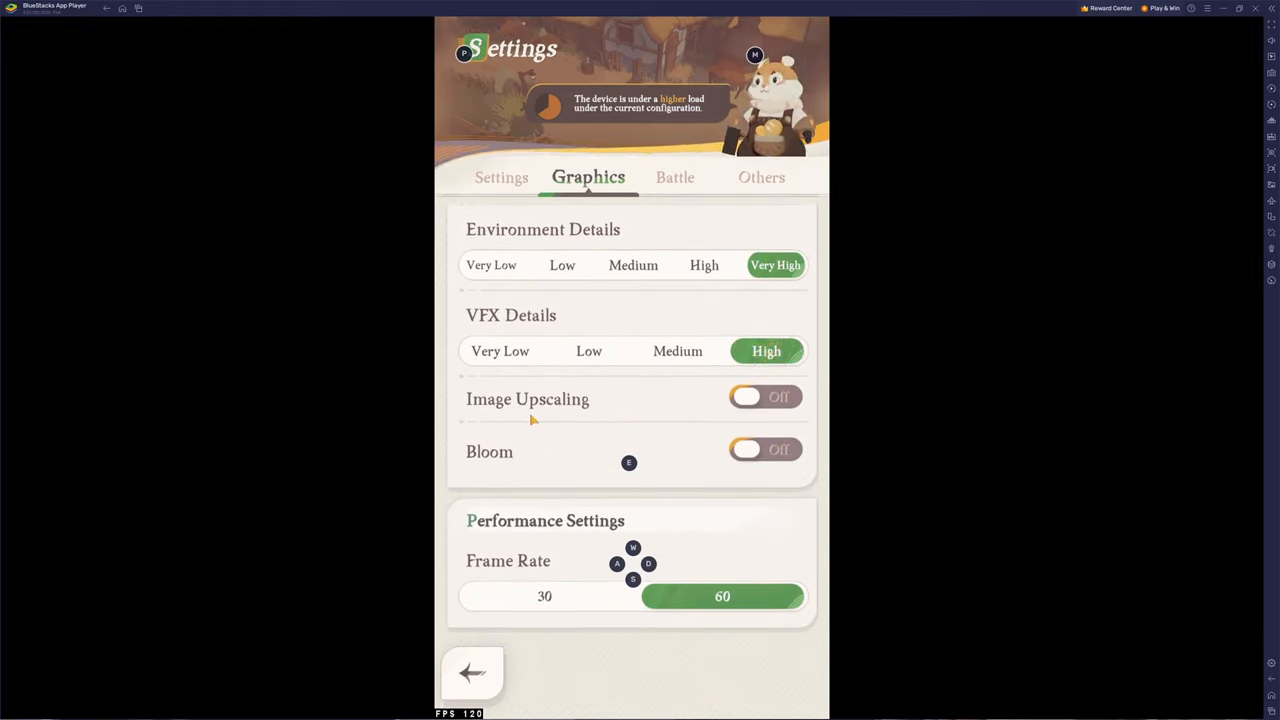
mouse_move(518, 454)
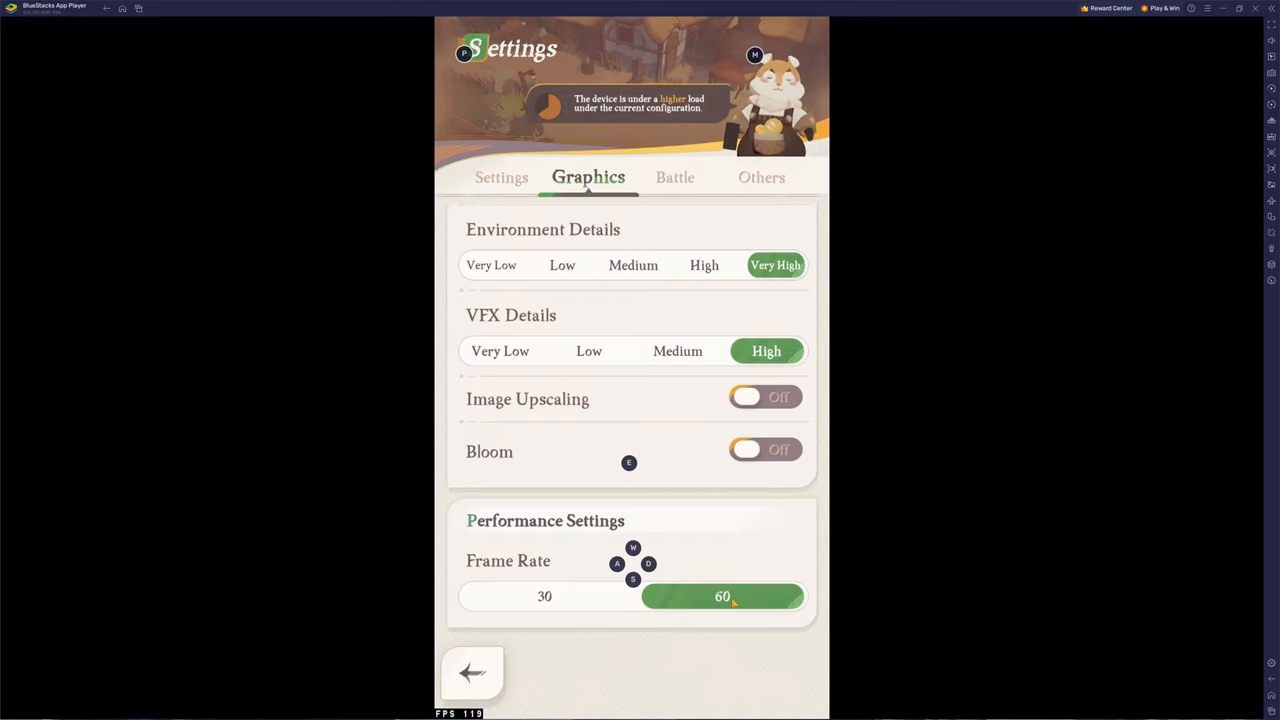
click(472, 672)
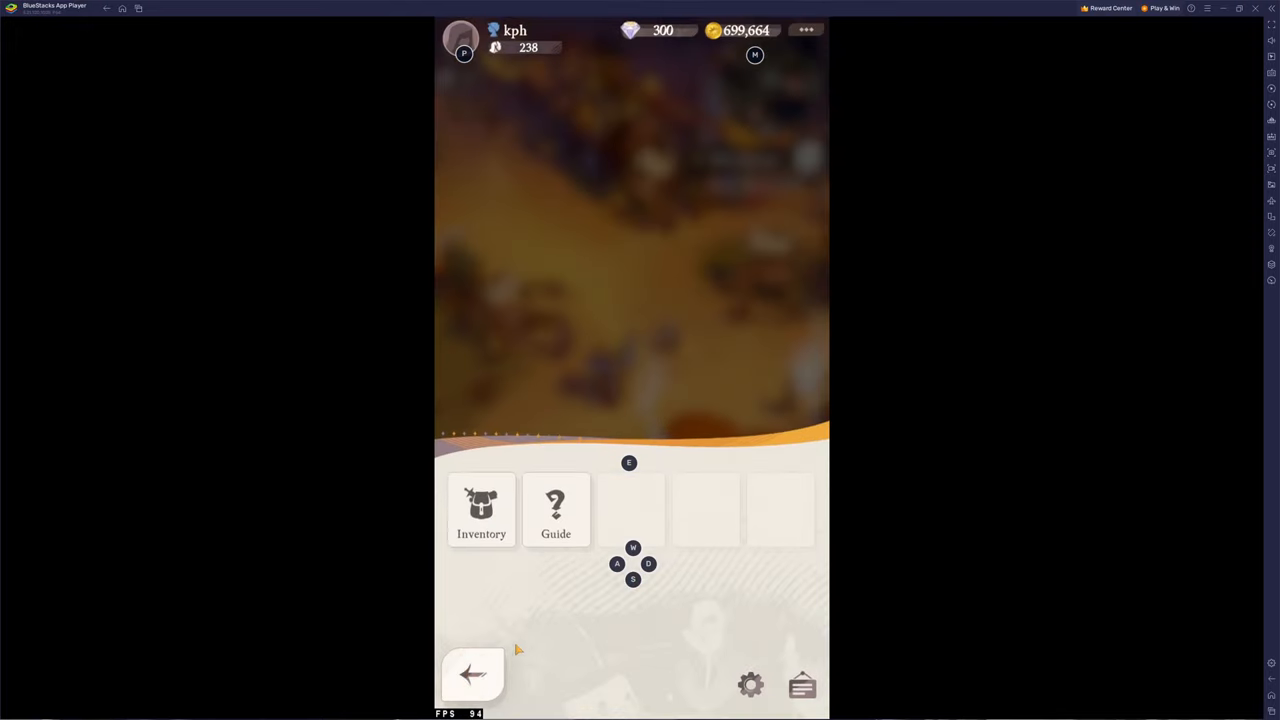
click(472, 672)
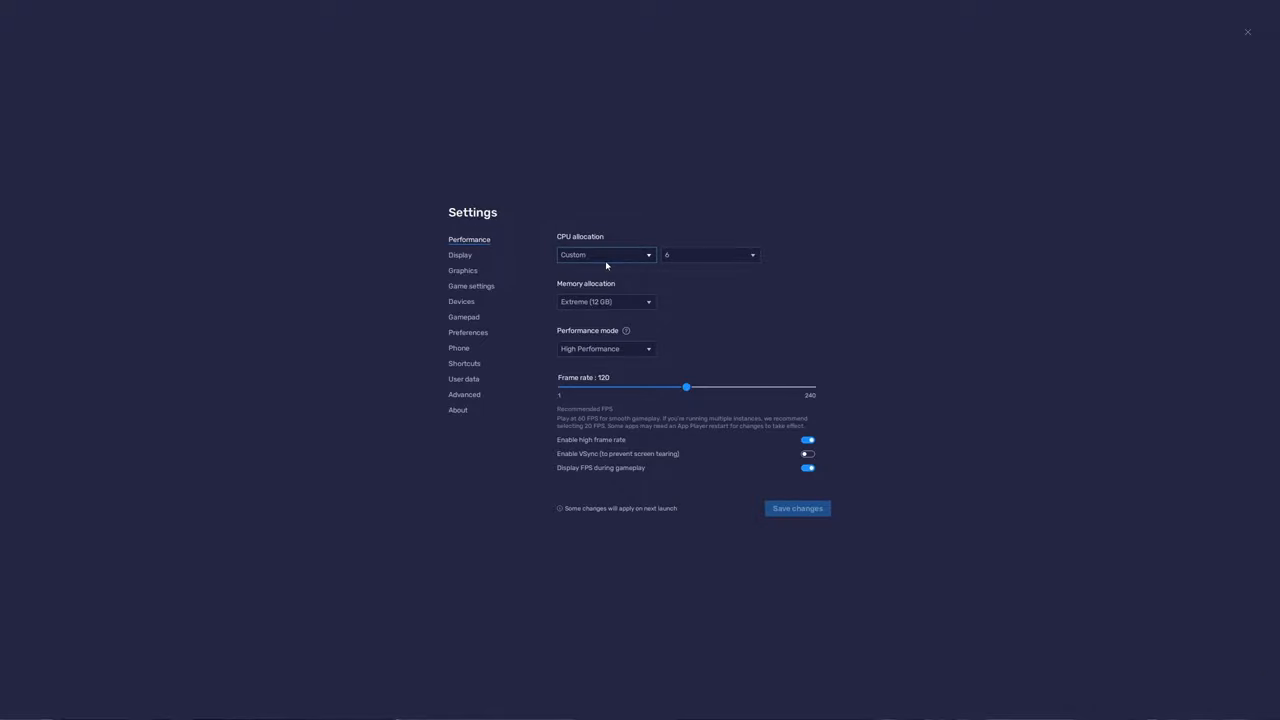
Check the Custom 6-core CPU setting and keep memory allocation at Extreme (12 GB)
click(604, 254)
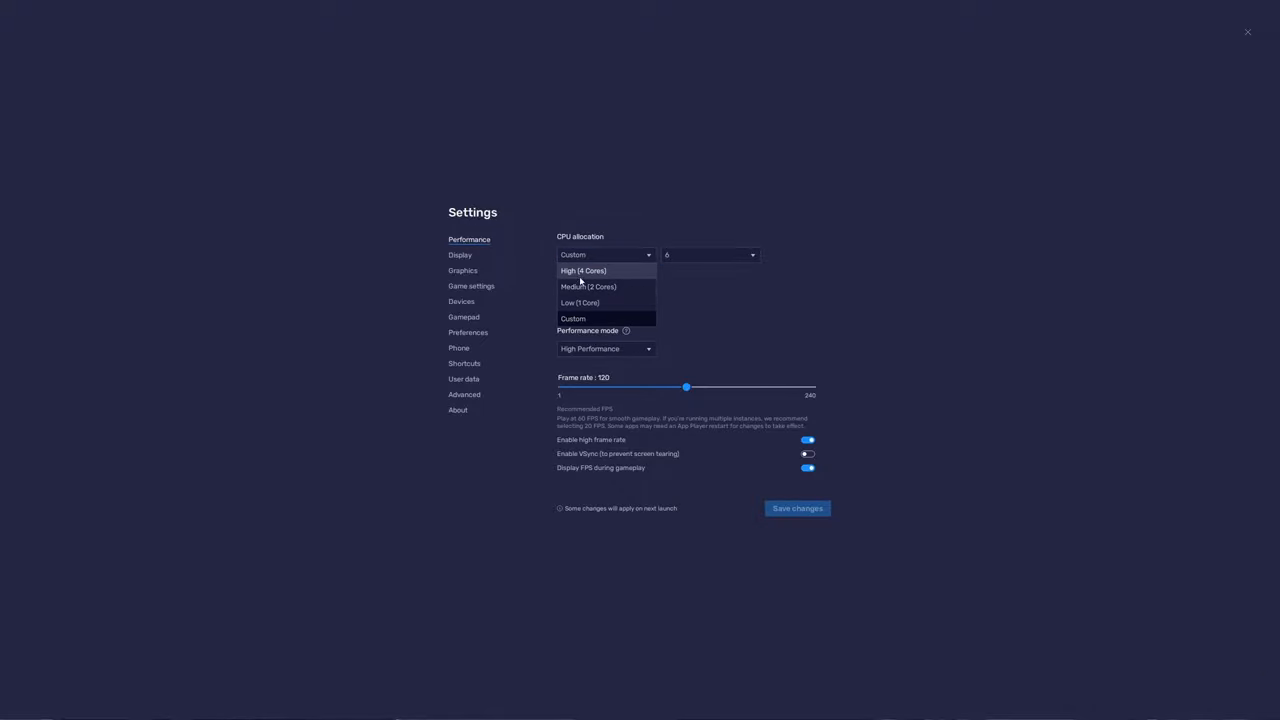
mouse_move(588, 287)
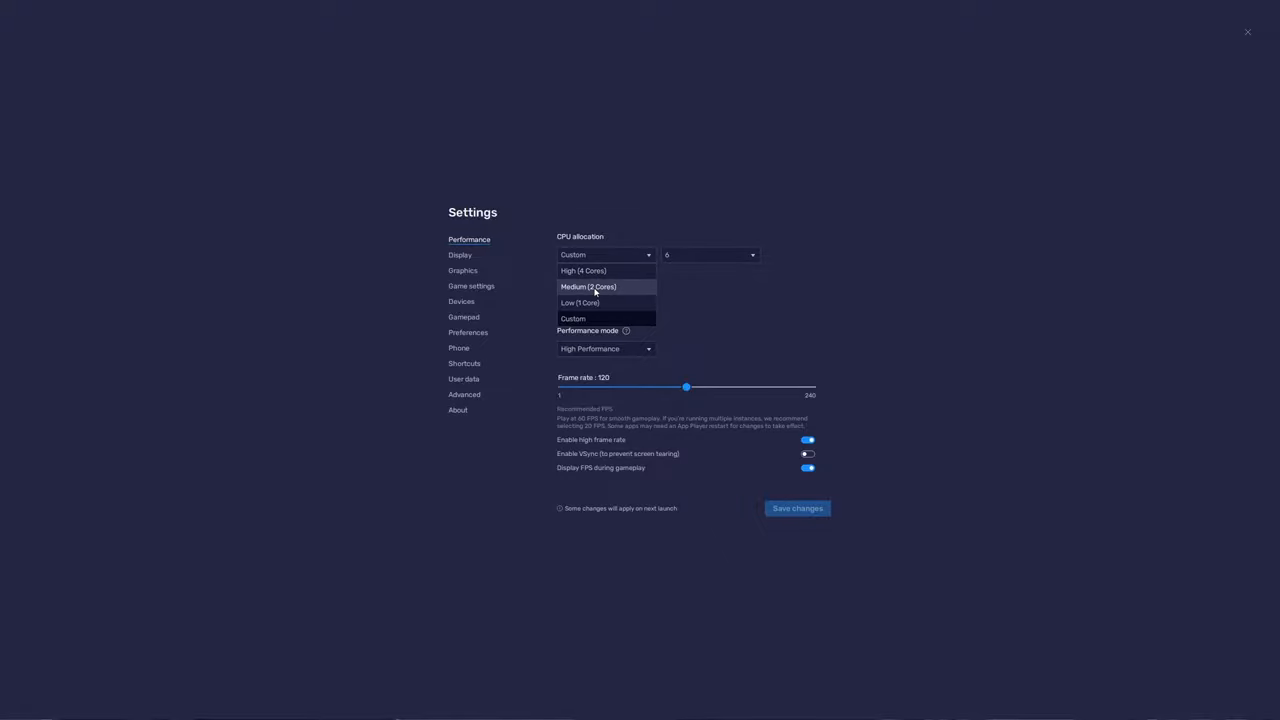
mouse_move(620, 285)
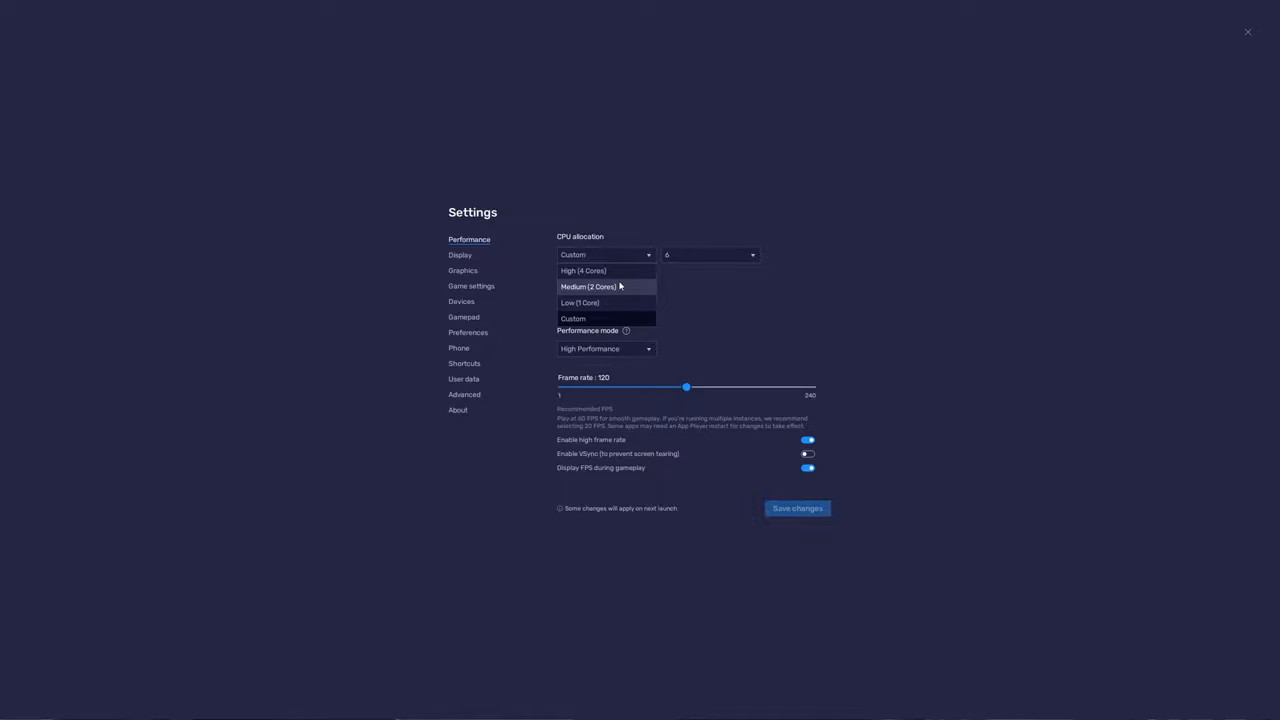
mouse_move(595, 287)
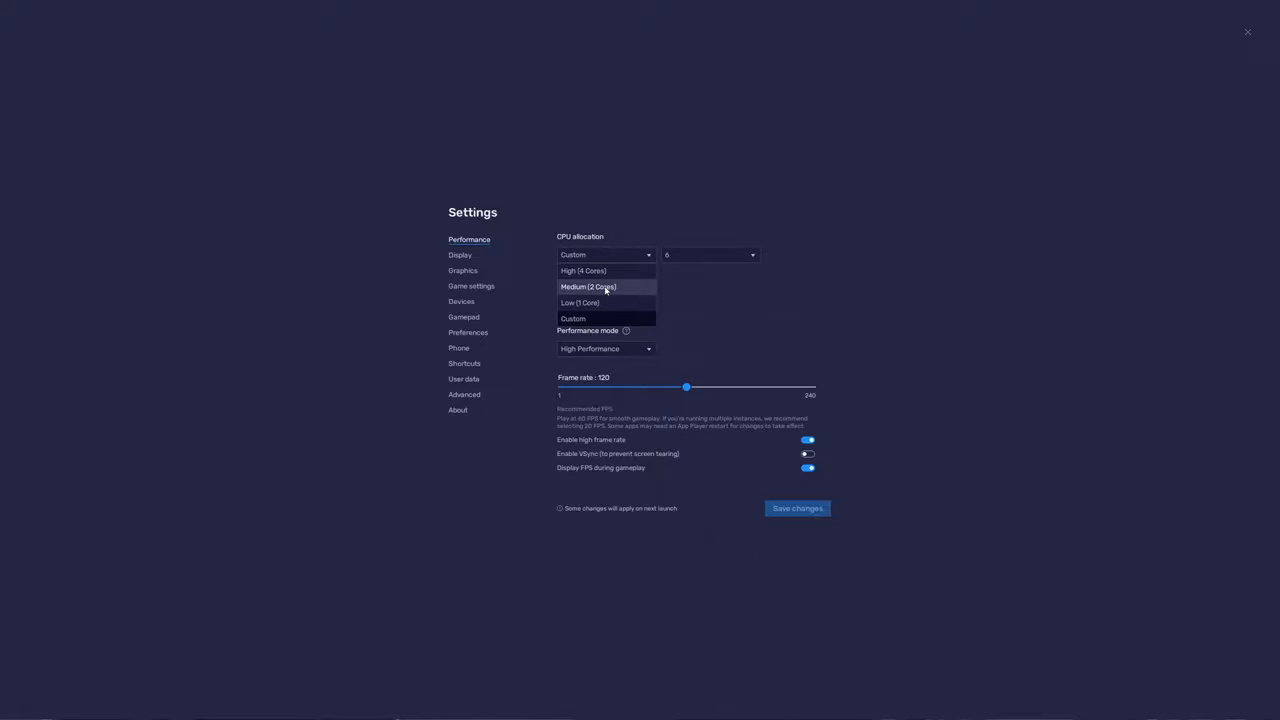
mouse_move(583, 271)
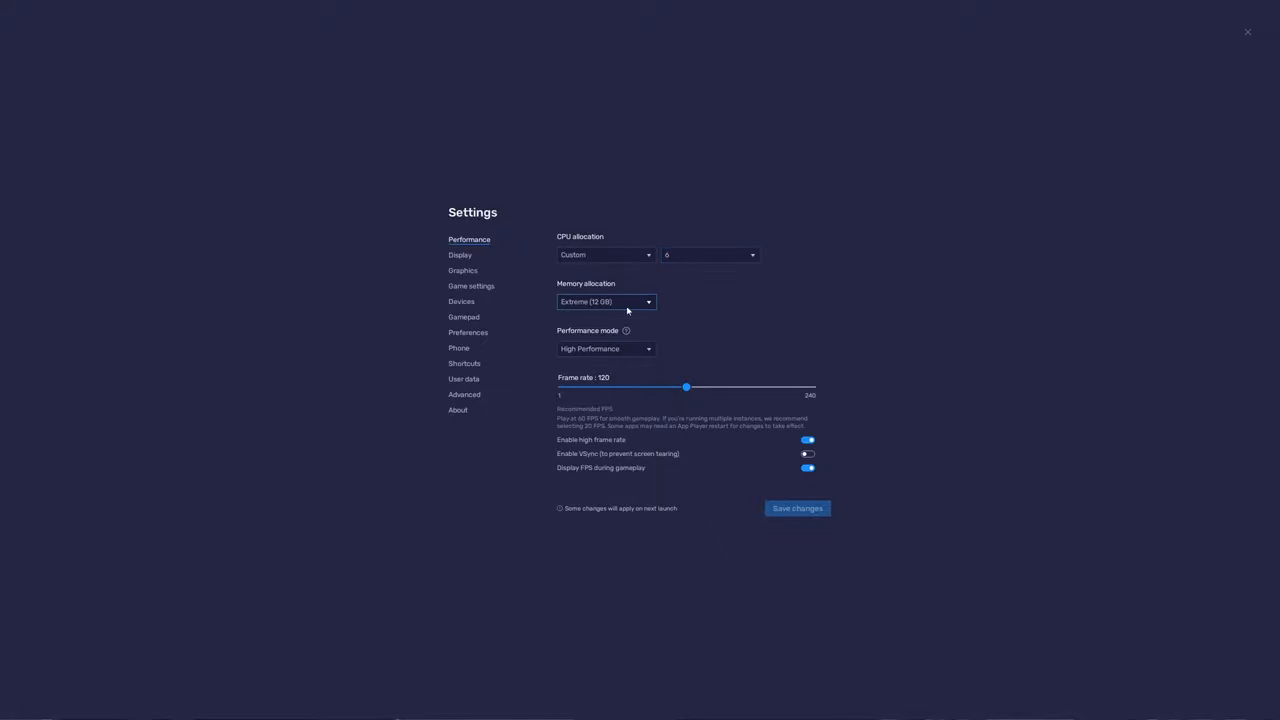
click(605, 301)
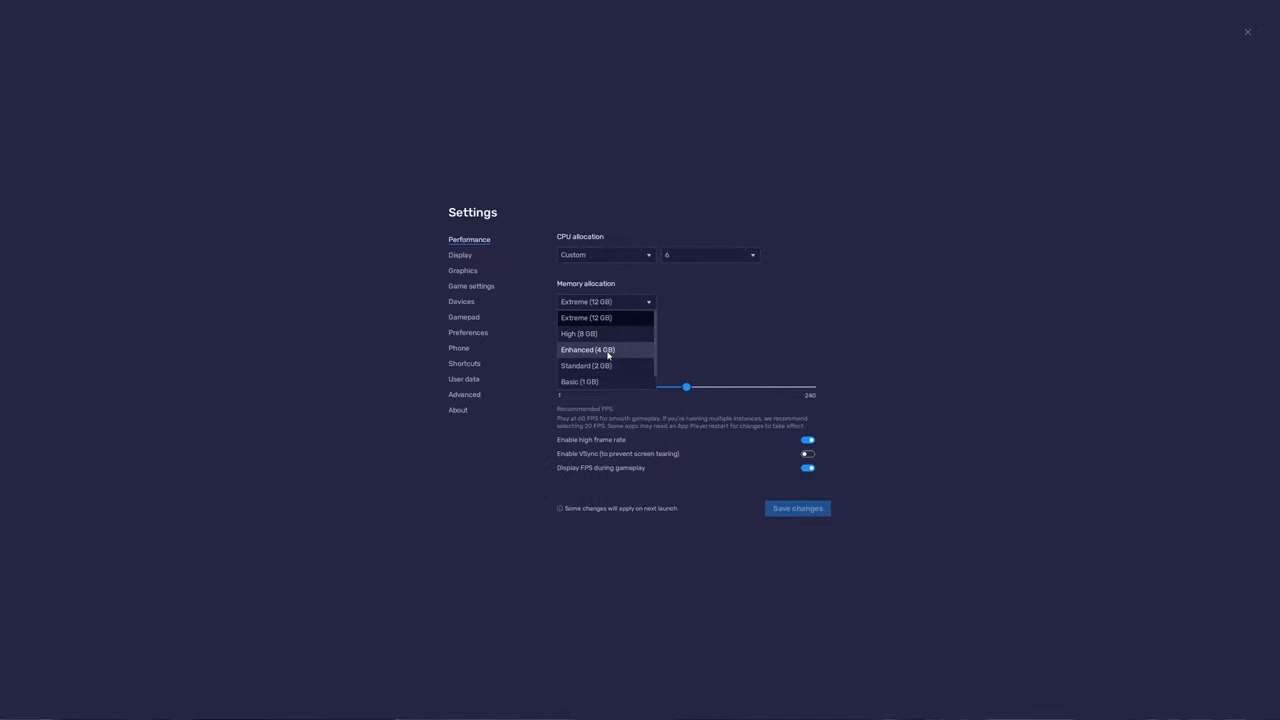
mouse_move(621, 358)
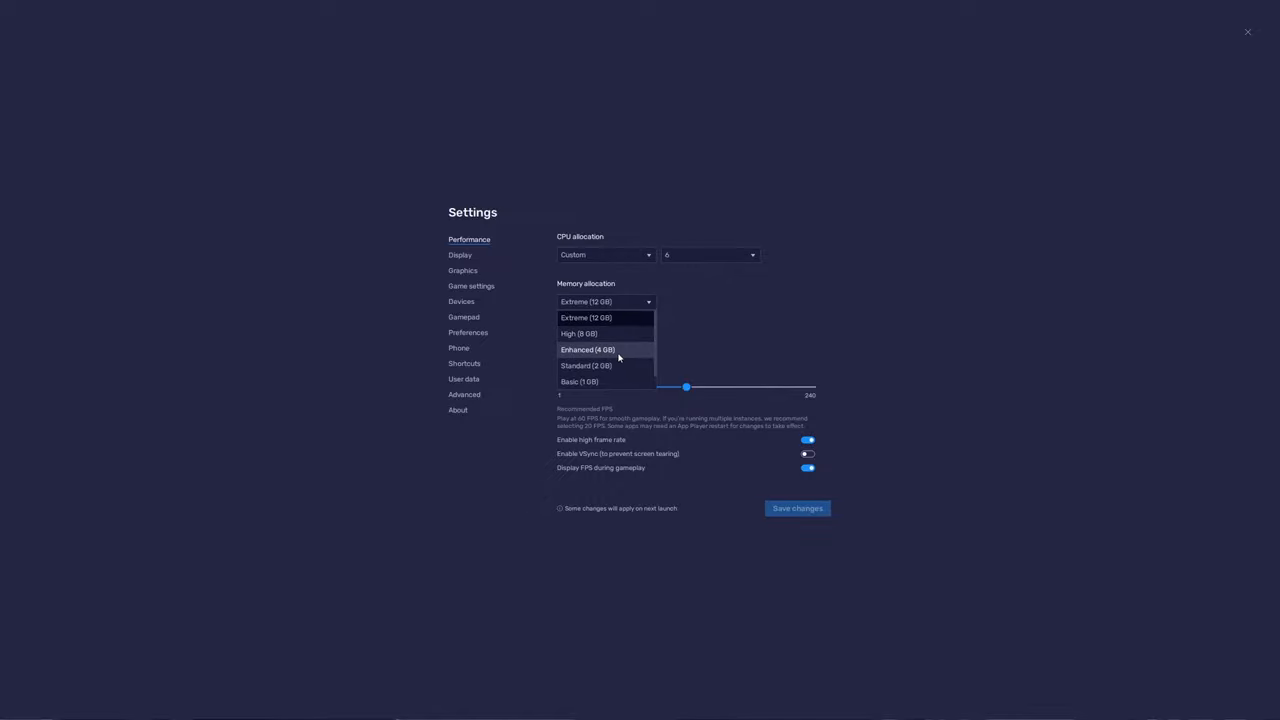
mouse_move(580, 333)
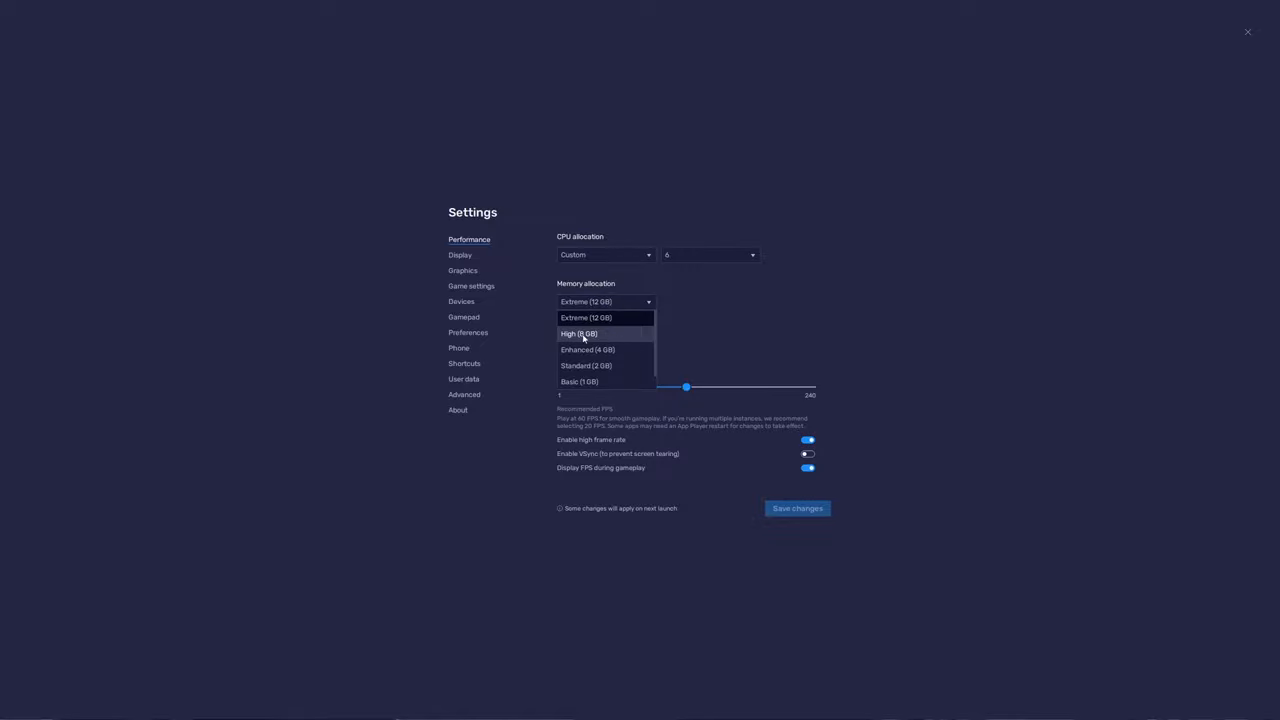
mouse_move(585, 334)
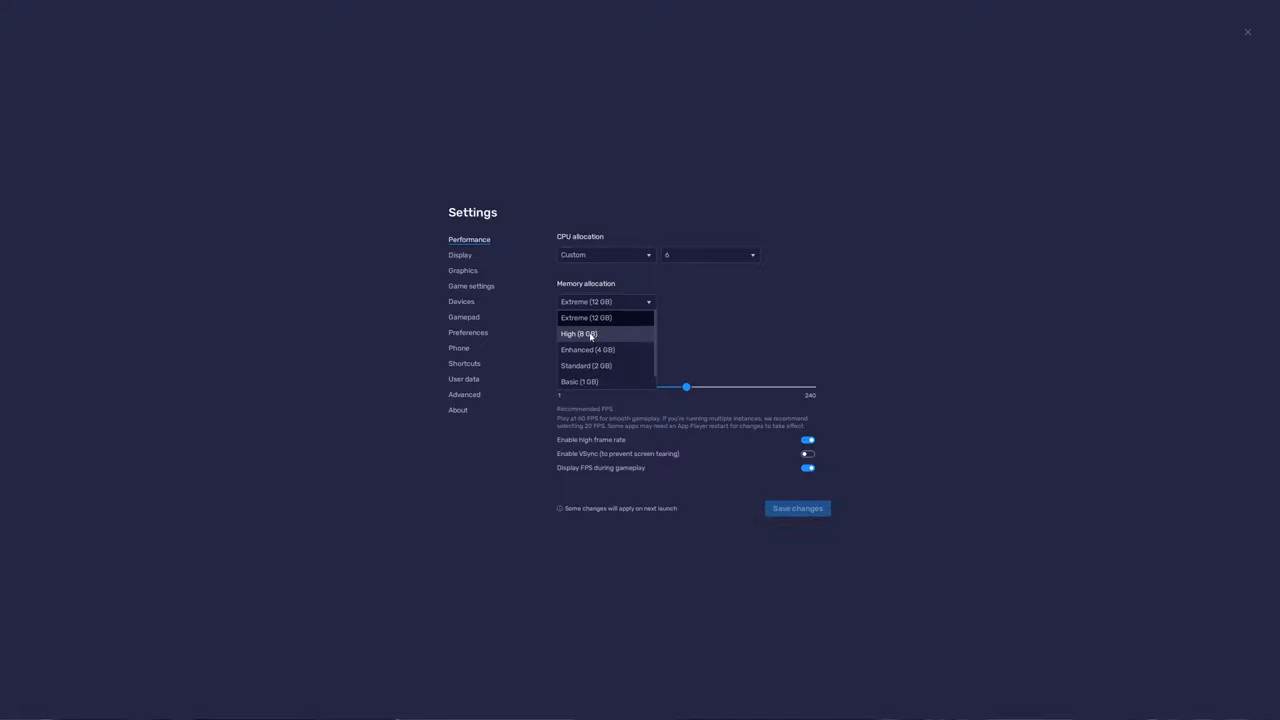
click(586, 317)
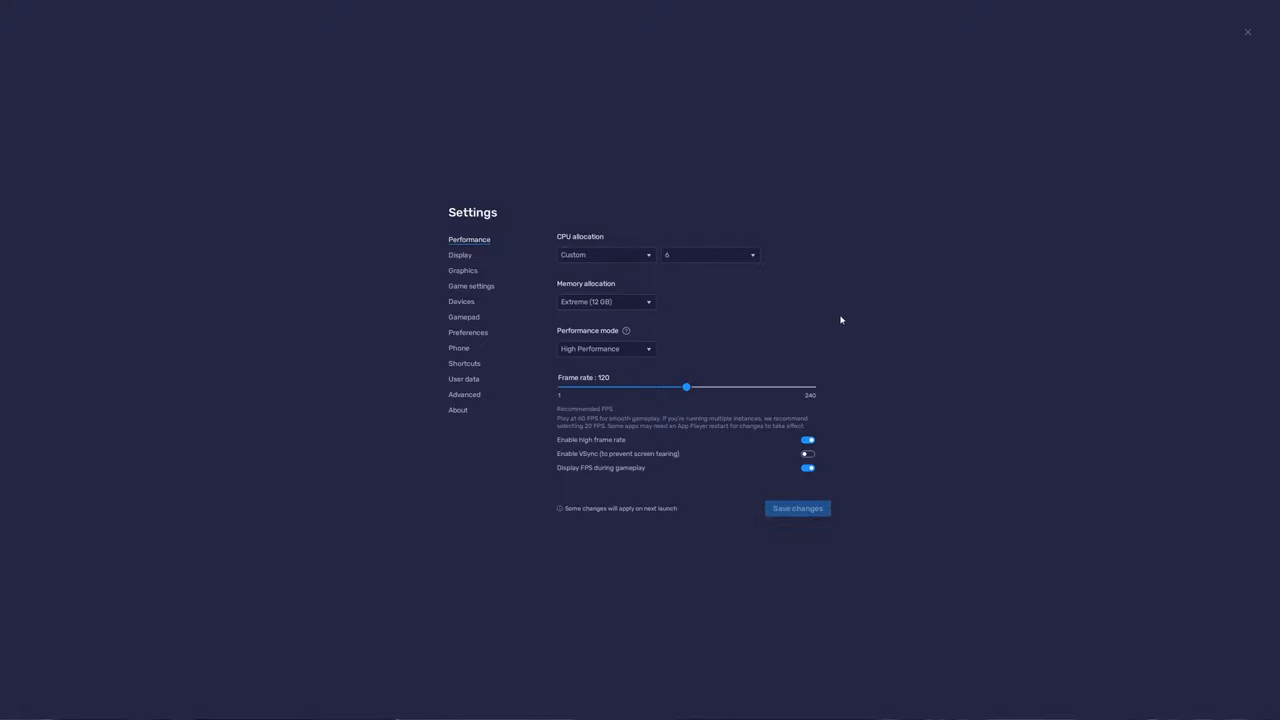
mouse_move(630, 388)
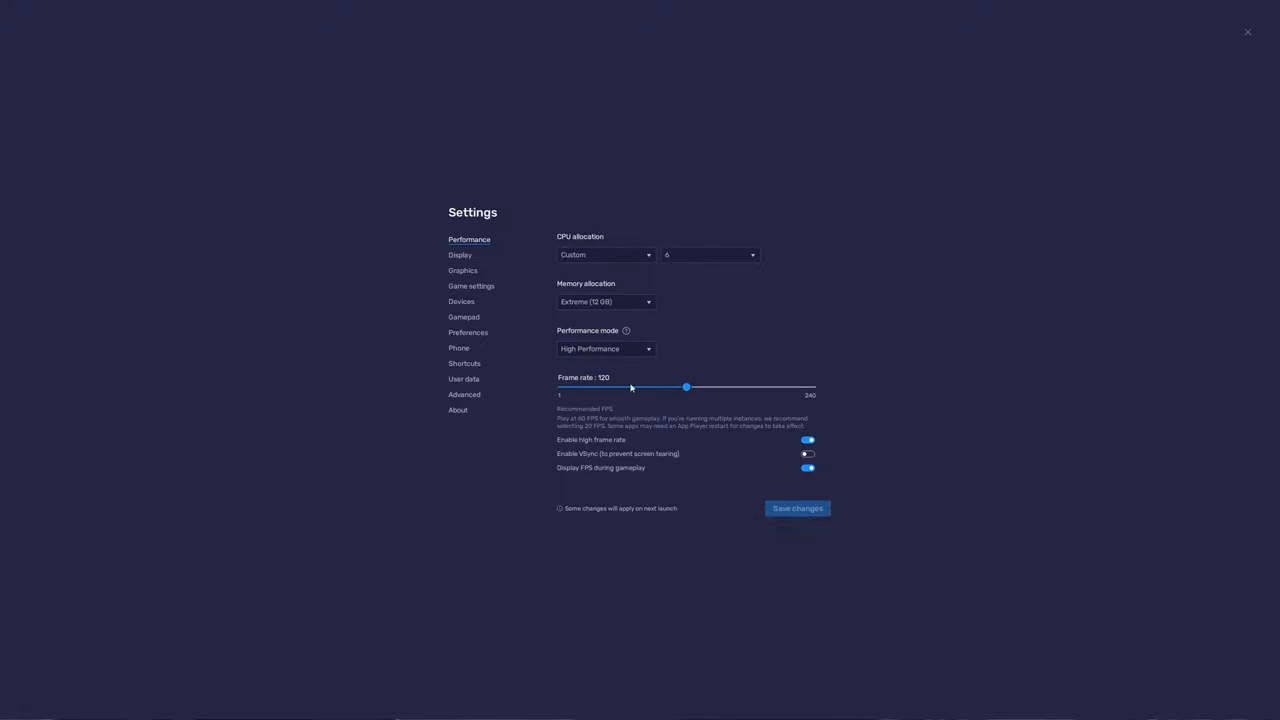
mouse_move(611, 440)
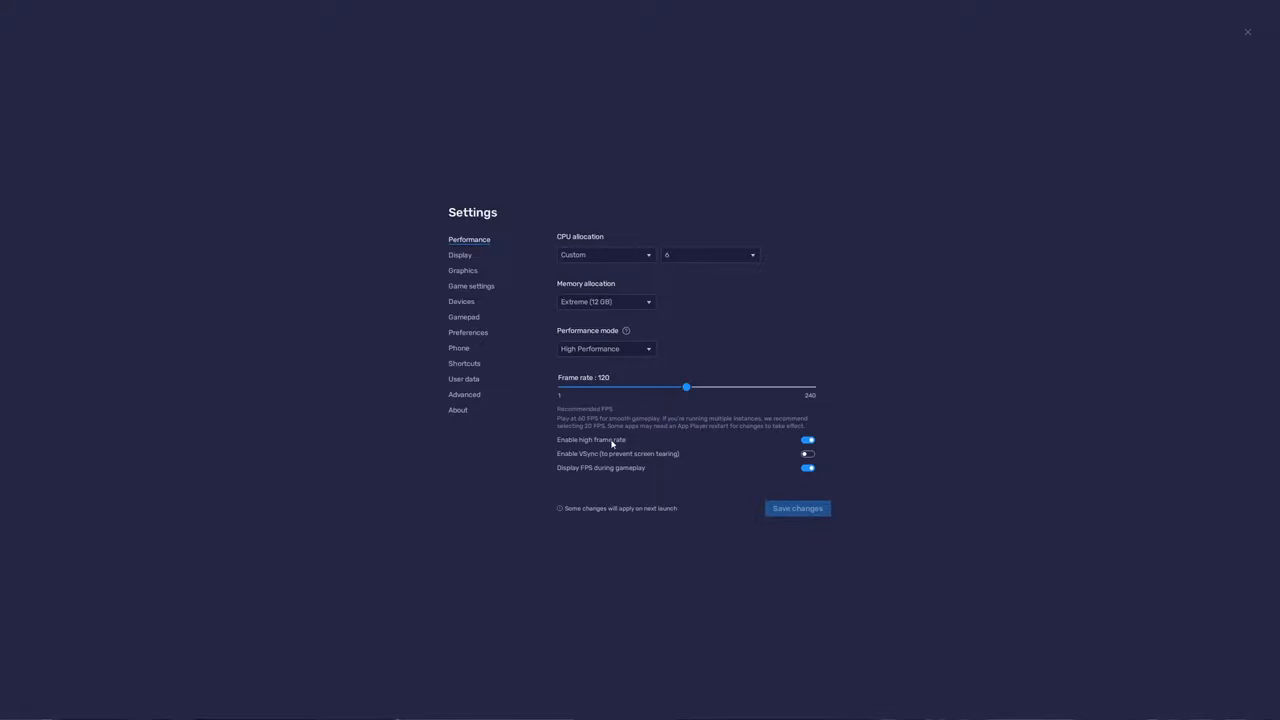
mouse_move(840, 454)
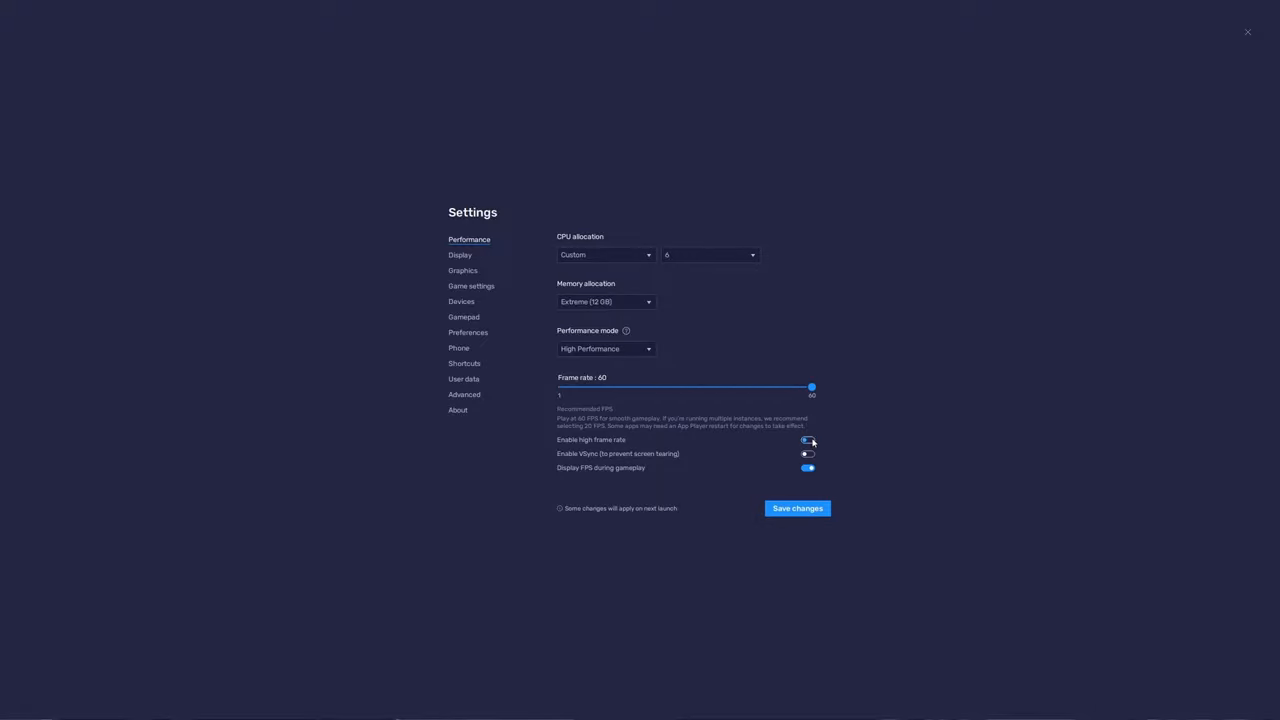
click(807, 440)
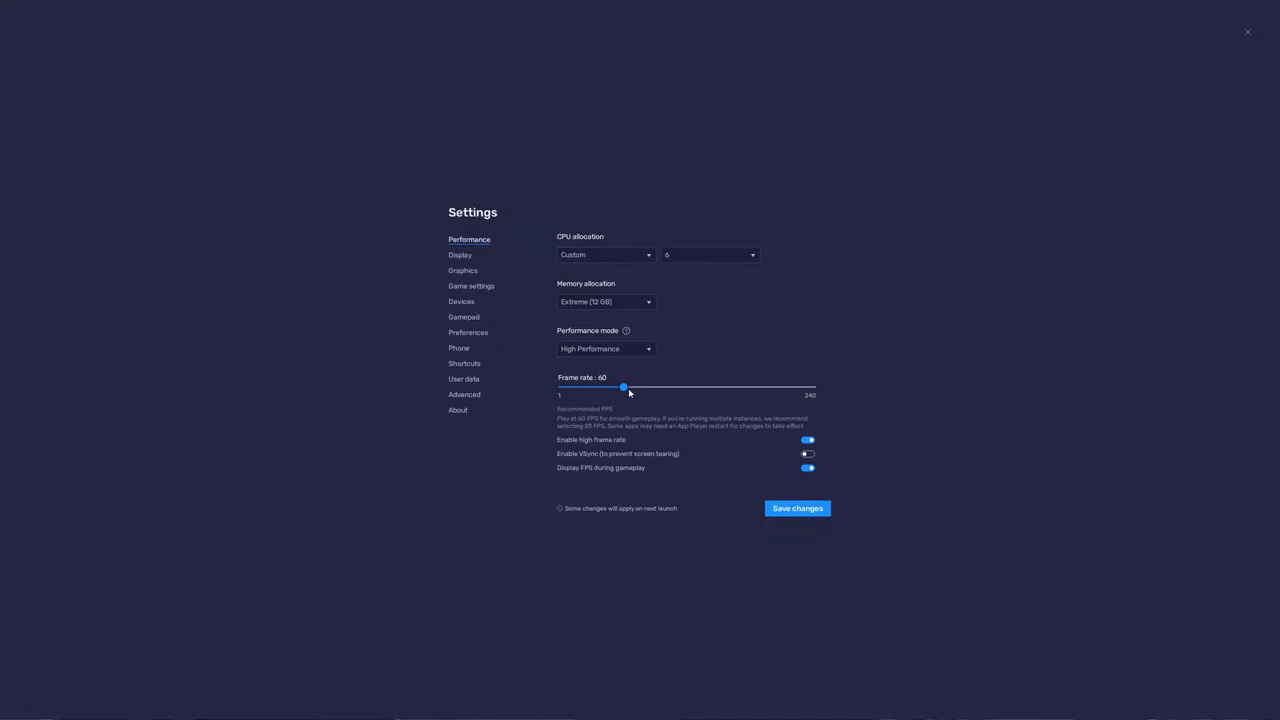
drag(624, 388, 685, 388)
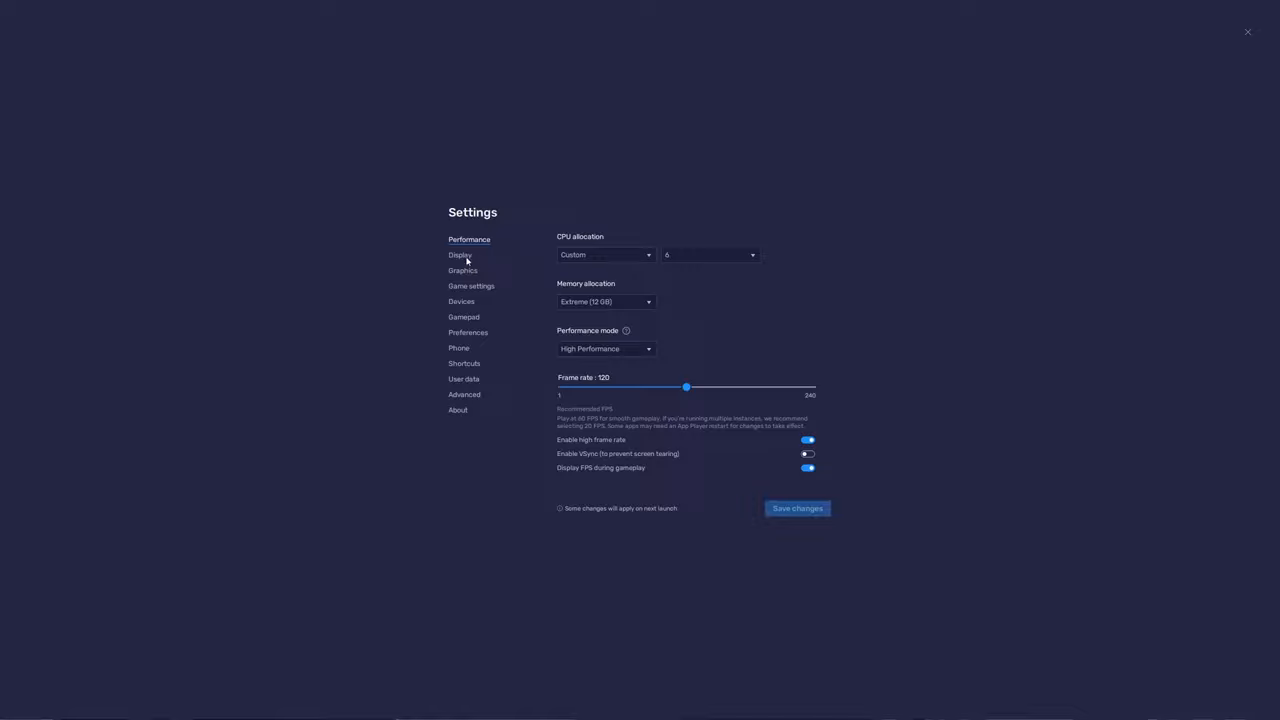
Set the BlueStacks display to Portrait orientation at 900 x 1600
click(460, 255)
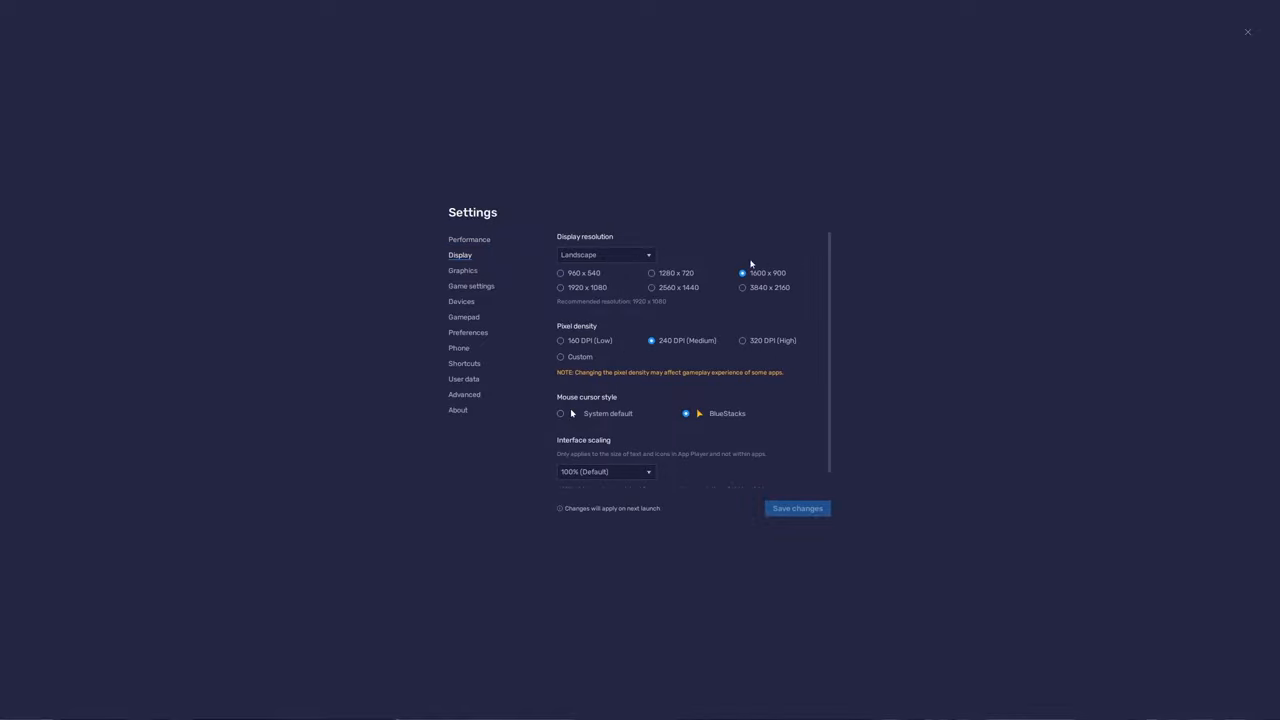
mouse_move(753, 284)
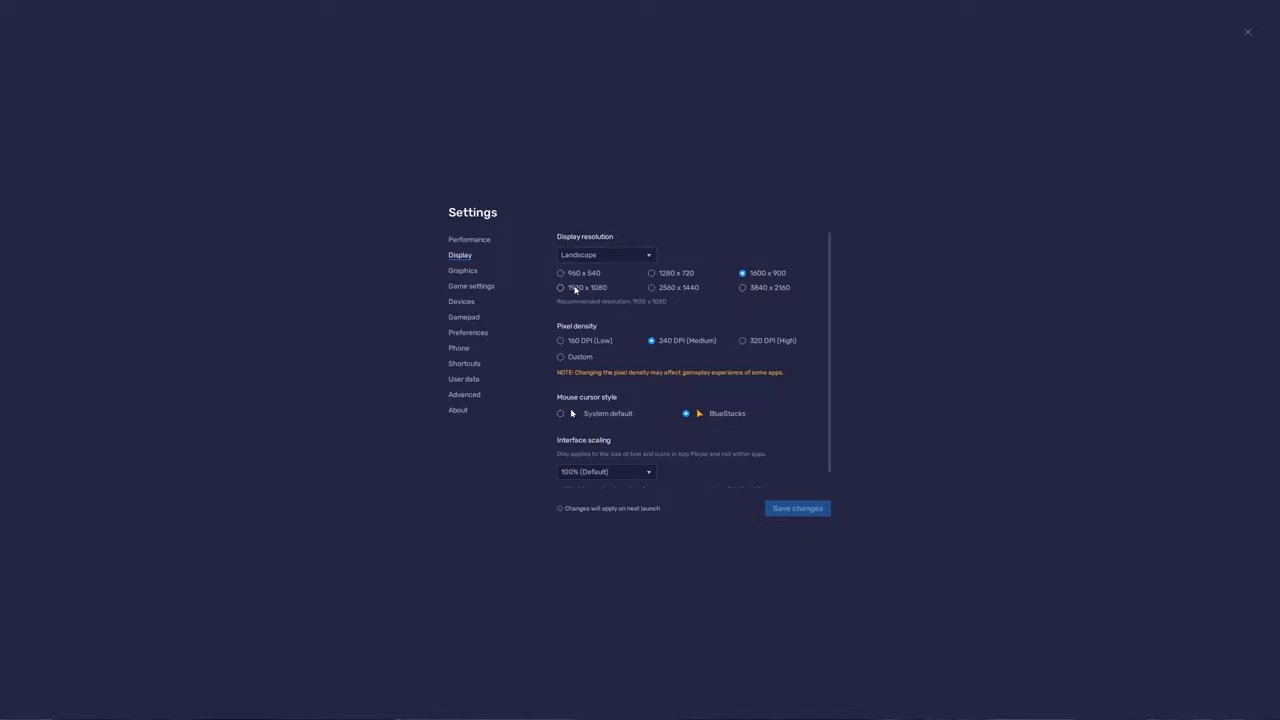
mouse_move(700, 298)
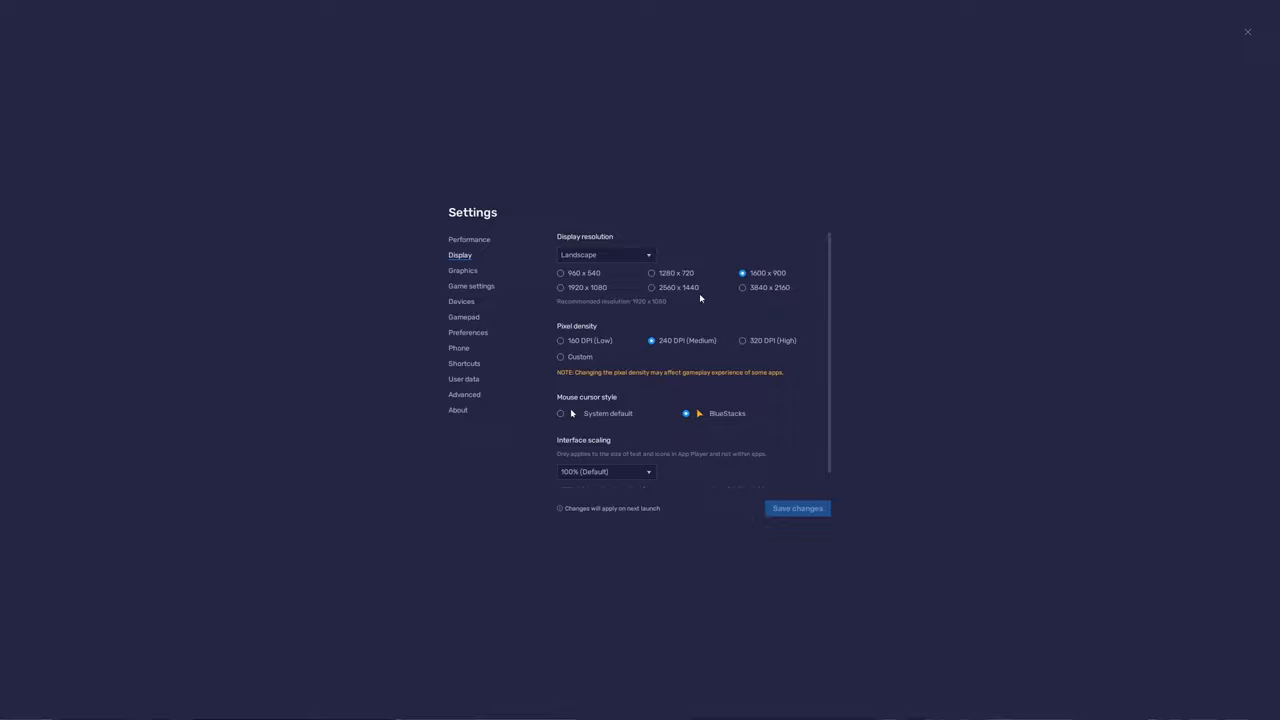
click(605, 254)
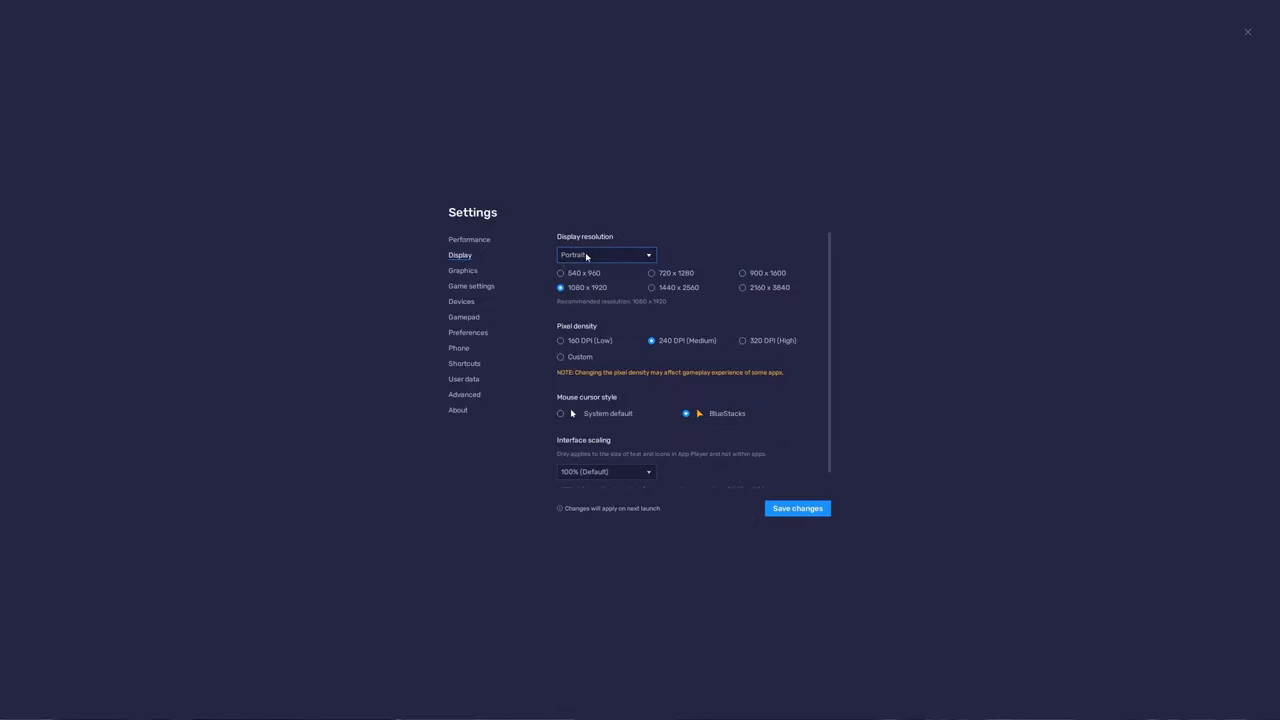
mouse_move(605, 256)
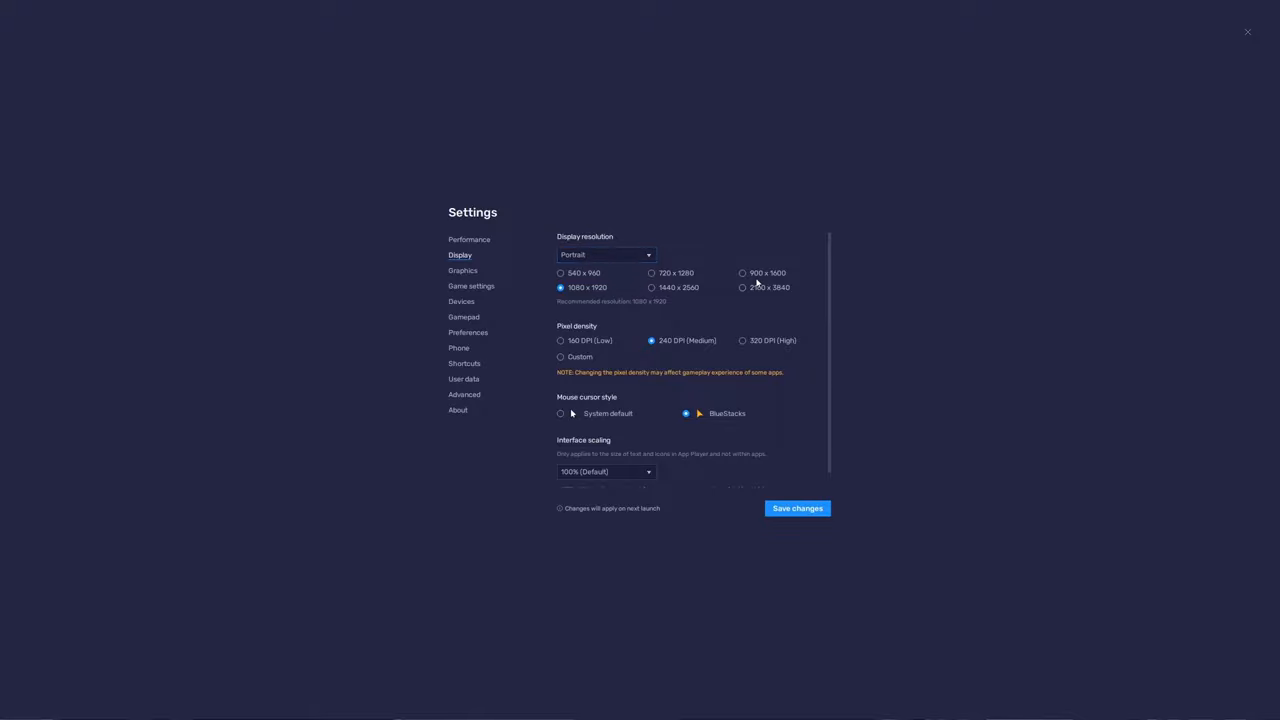
click(742, 273)
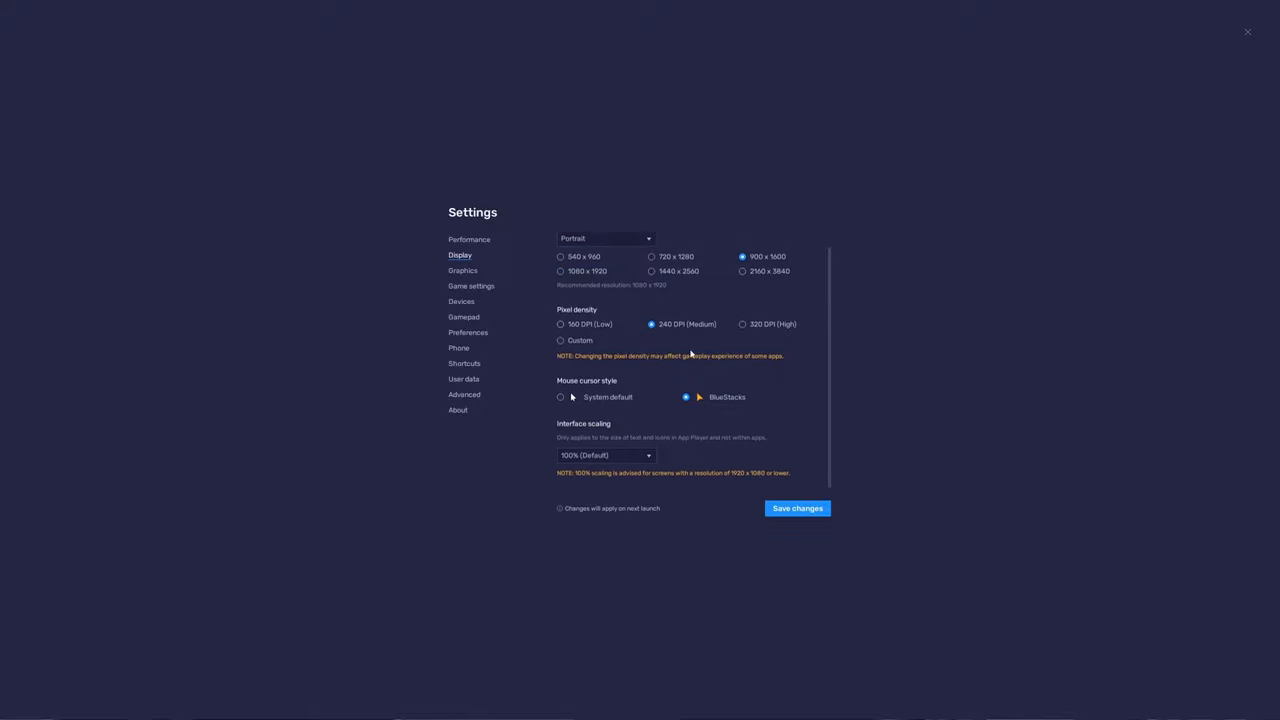
mouse_move(705, 355)
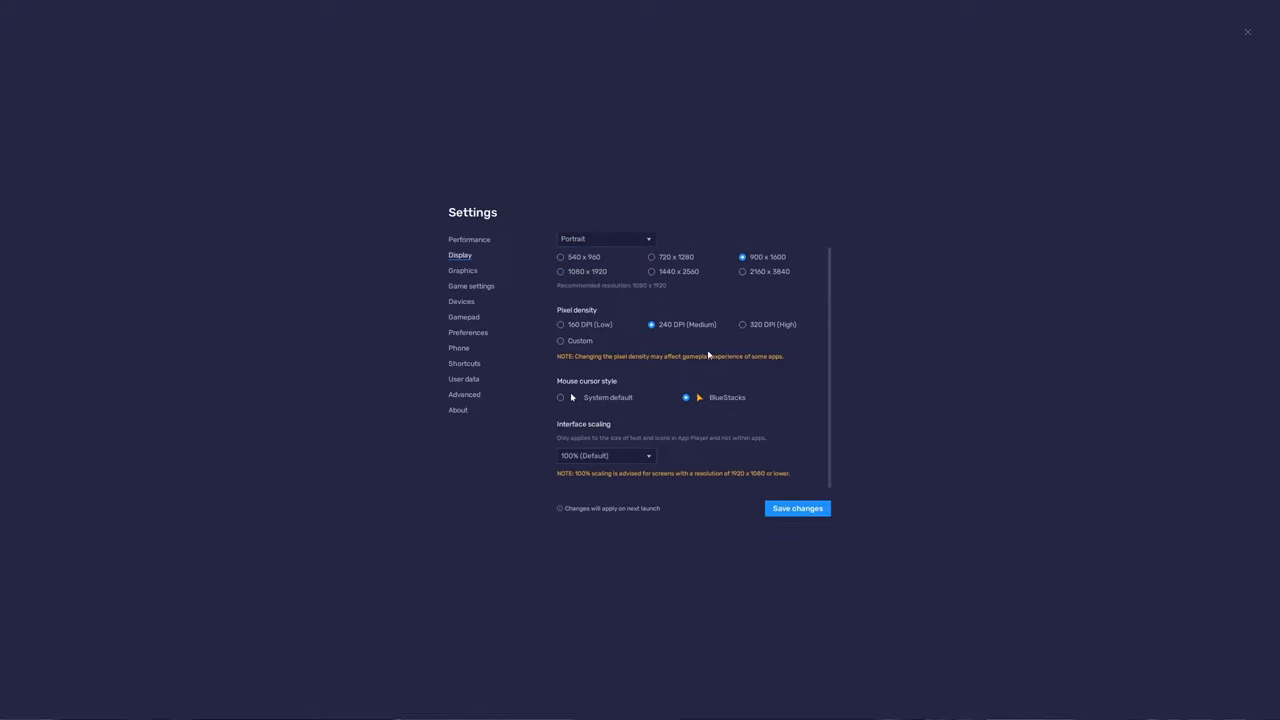
click(463, 271)
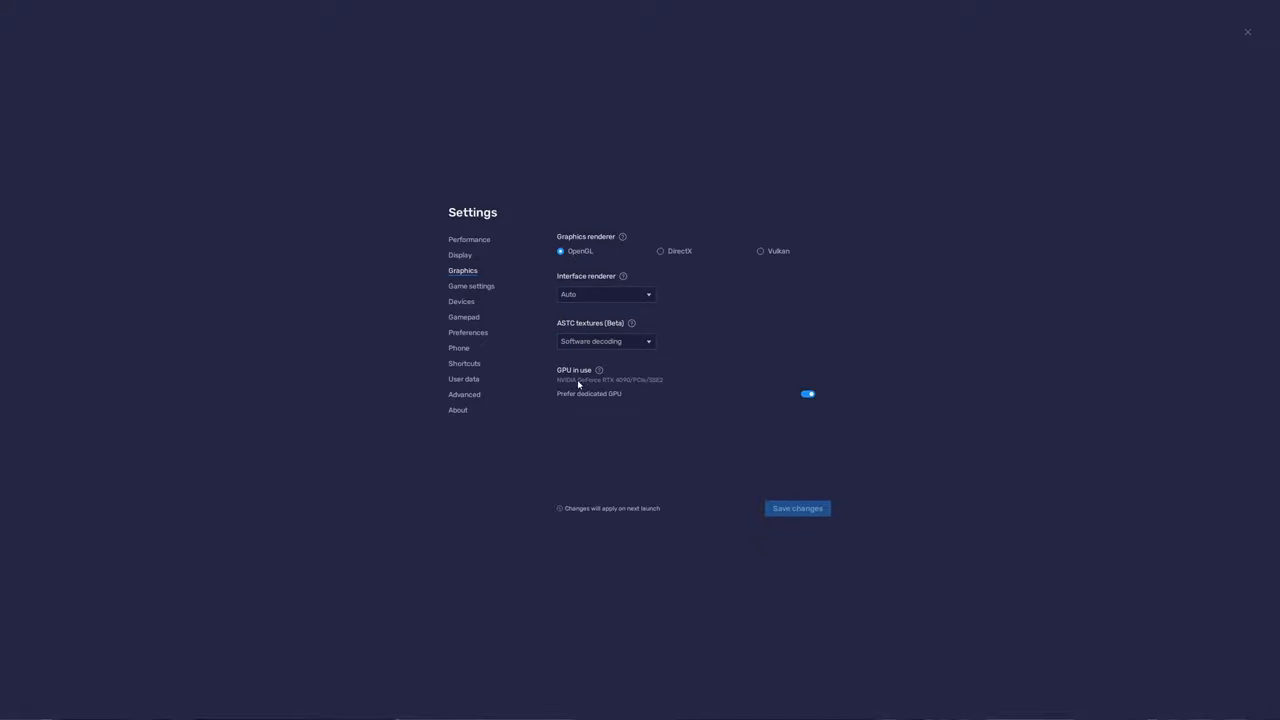
Review the Graphics page: OpenGL renderer, software ASTC decoding, dedicated GPU preferred
click(808, 393)
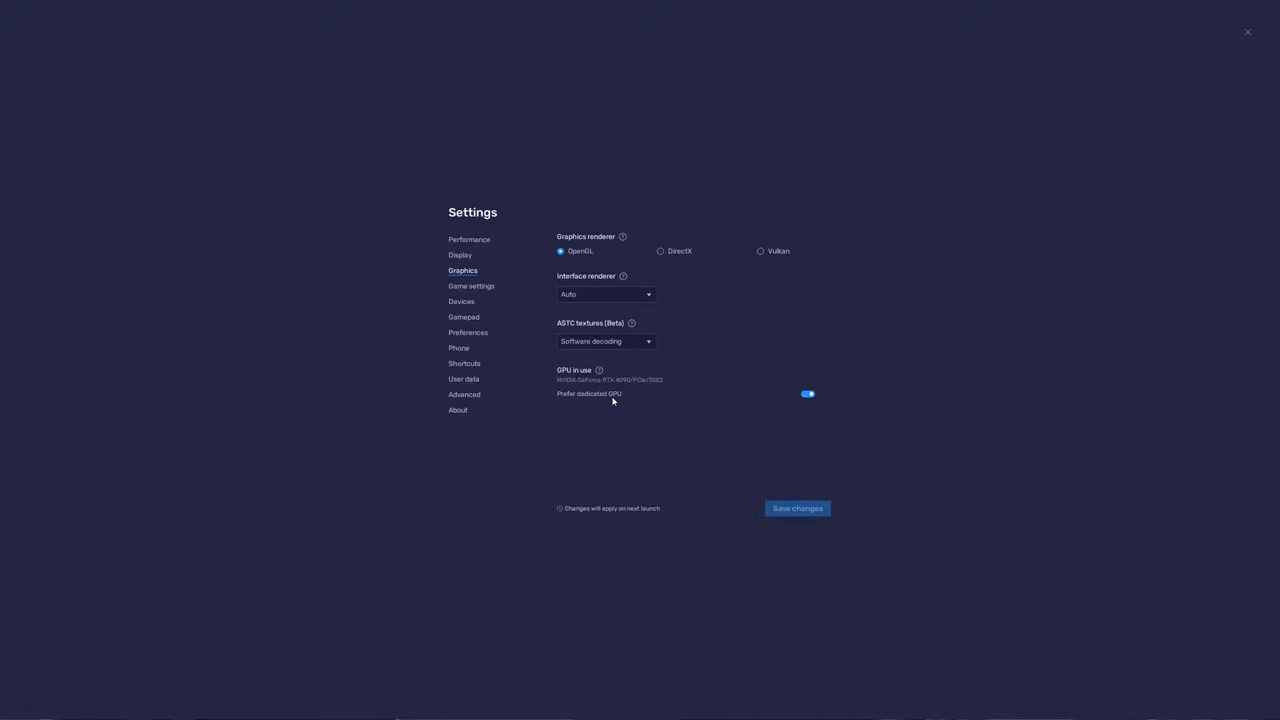
mouse_move(473, 305)
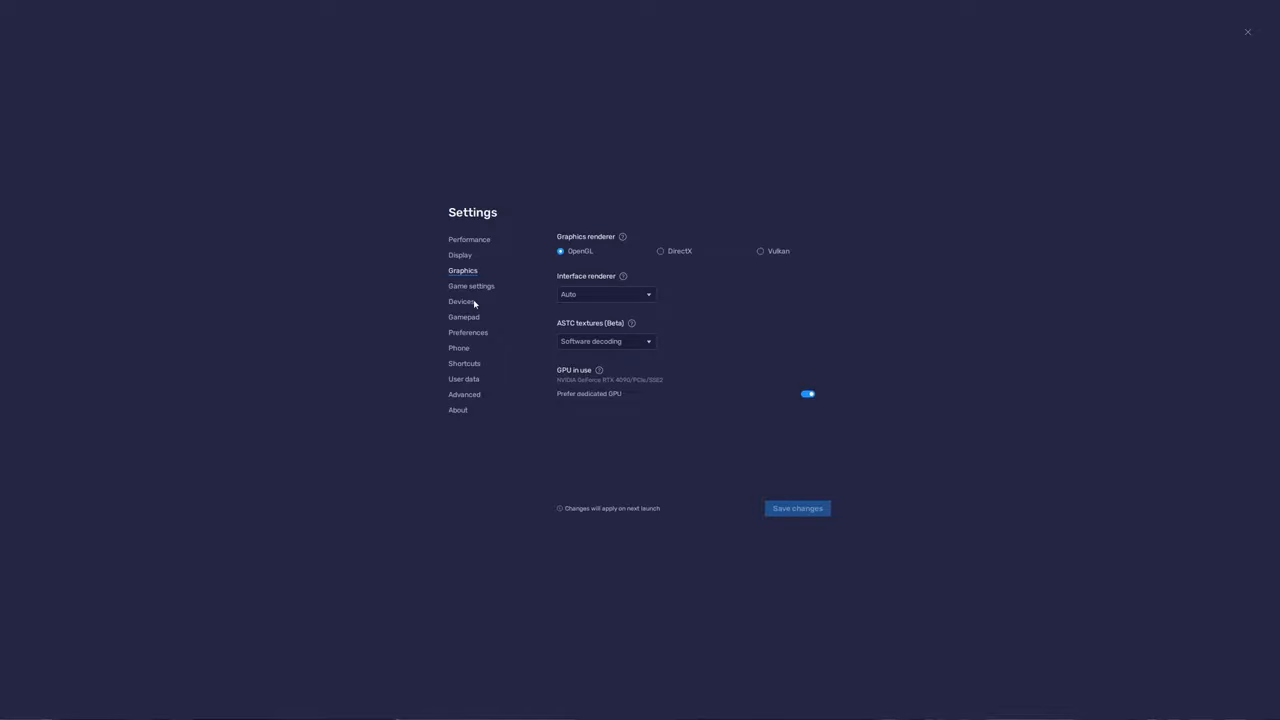
Choose XIAOMI 11T PRO as the predefined phone profile, replacing Samsung Galaxy S22 Ultra
click(459, 348)
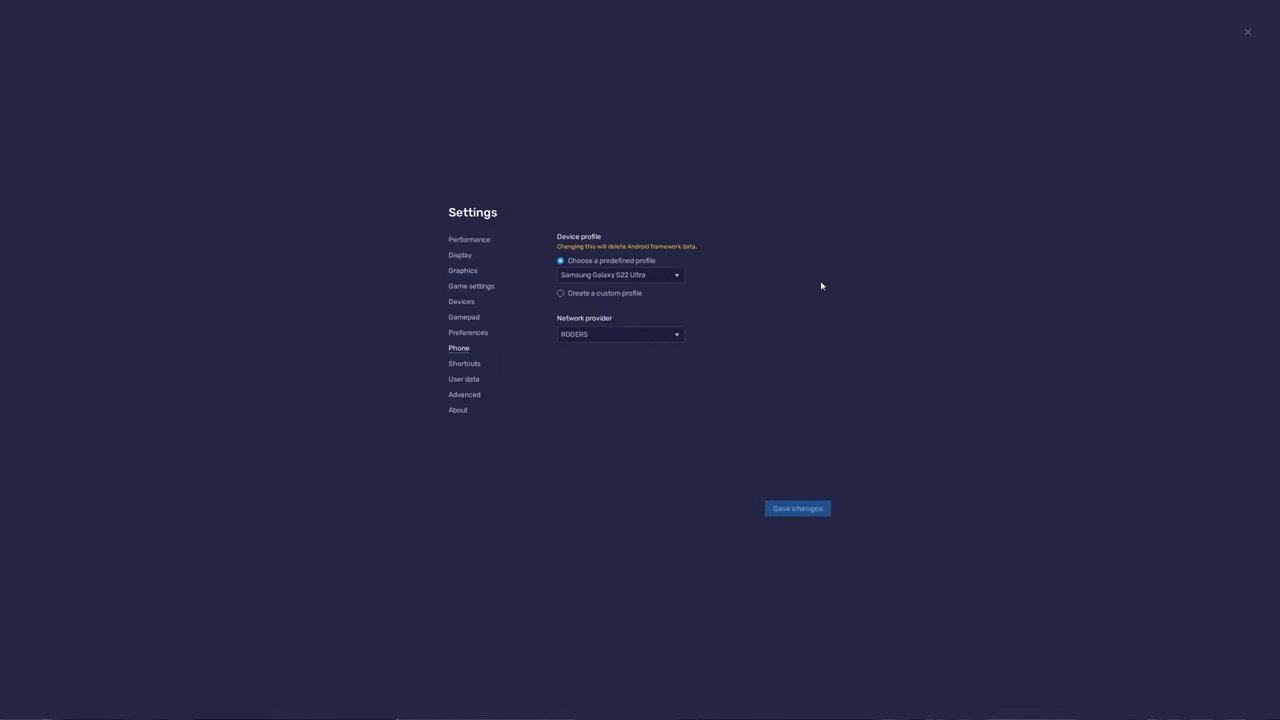
mouse_move(706, 294)
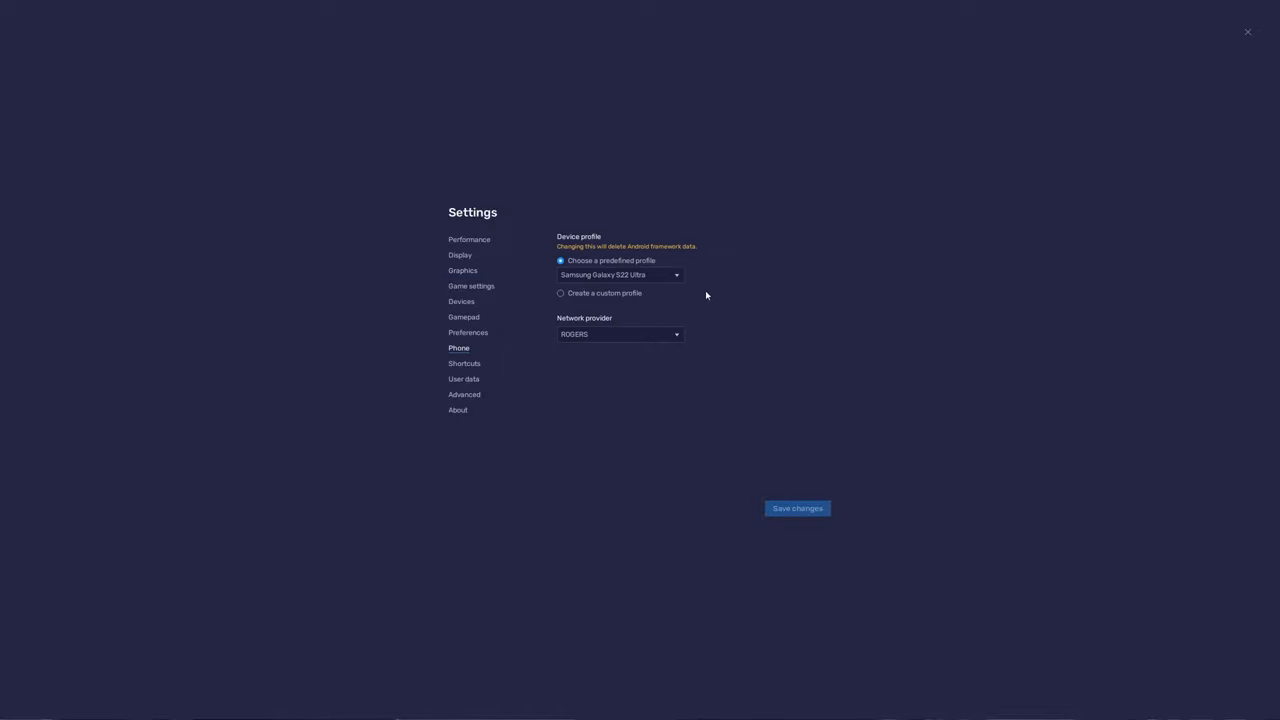
mouse_move(628, 292)
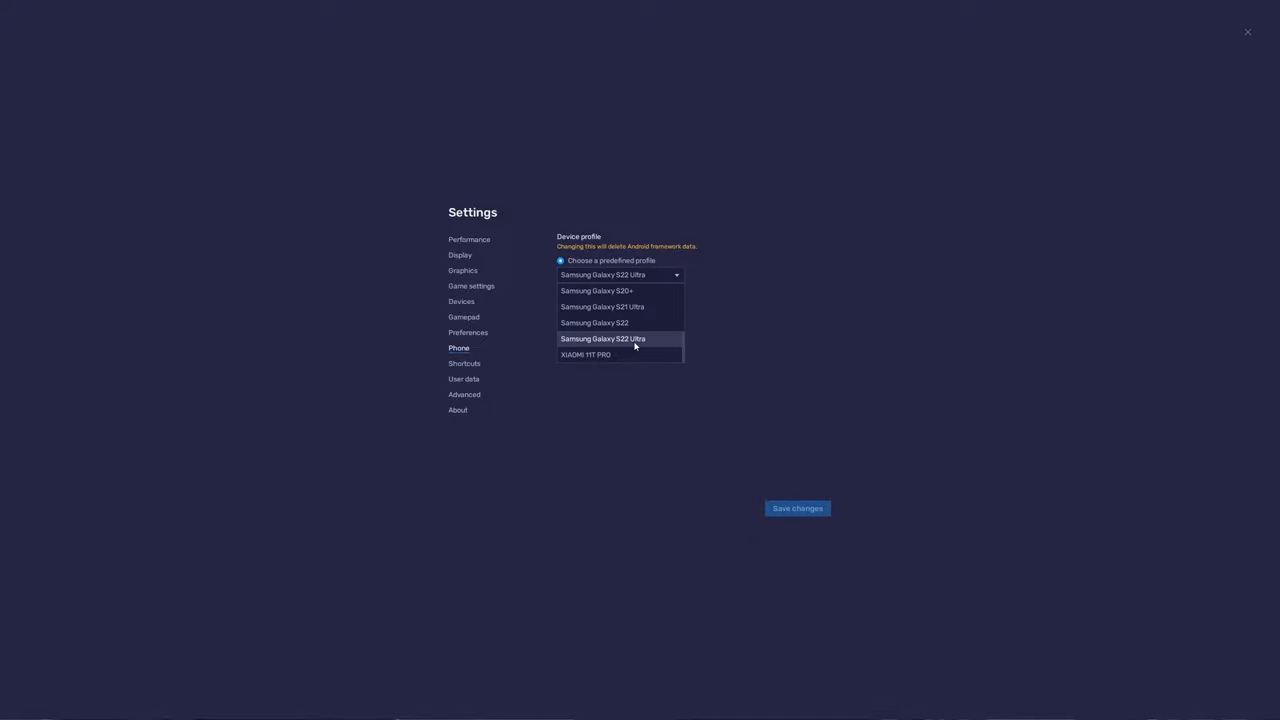
mouse_move(648, 342)
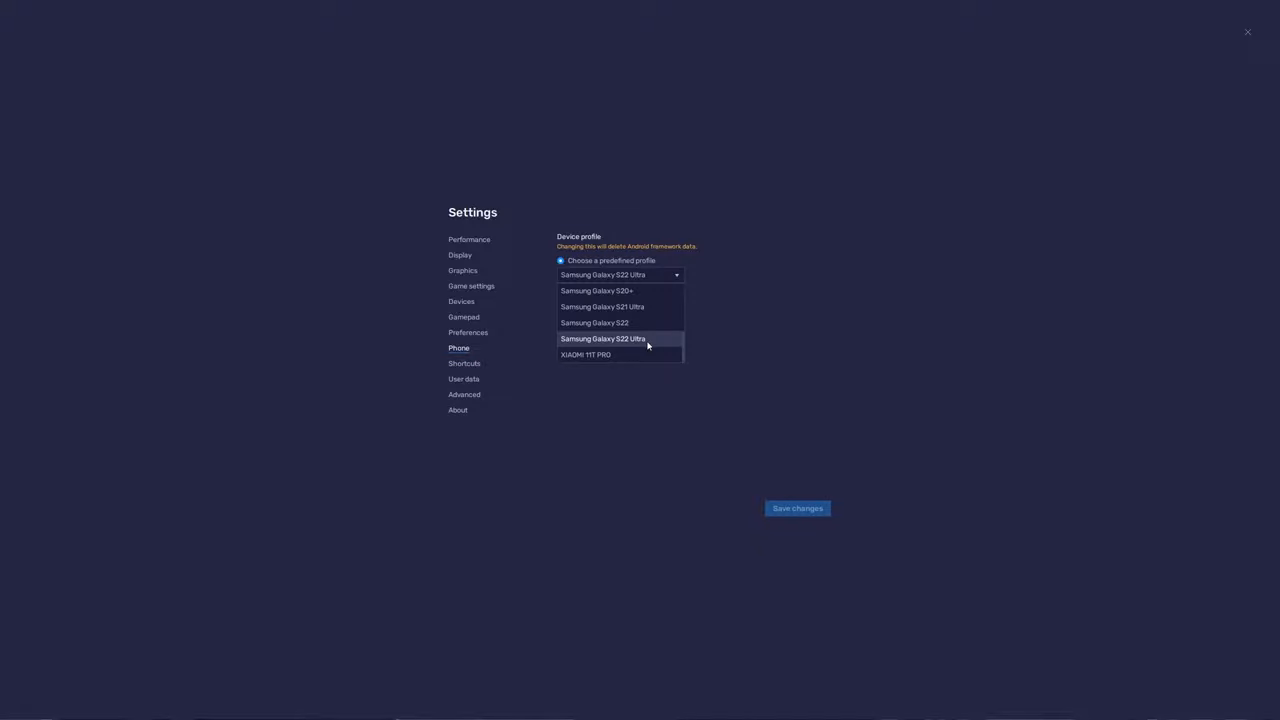
mouse_move(585, 355)
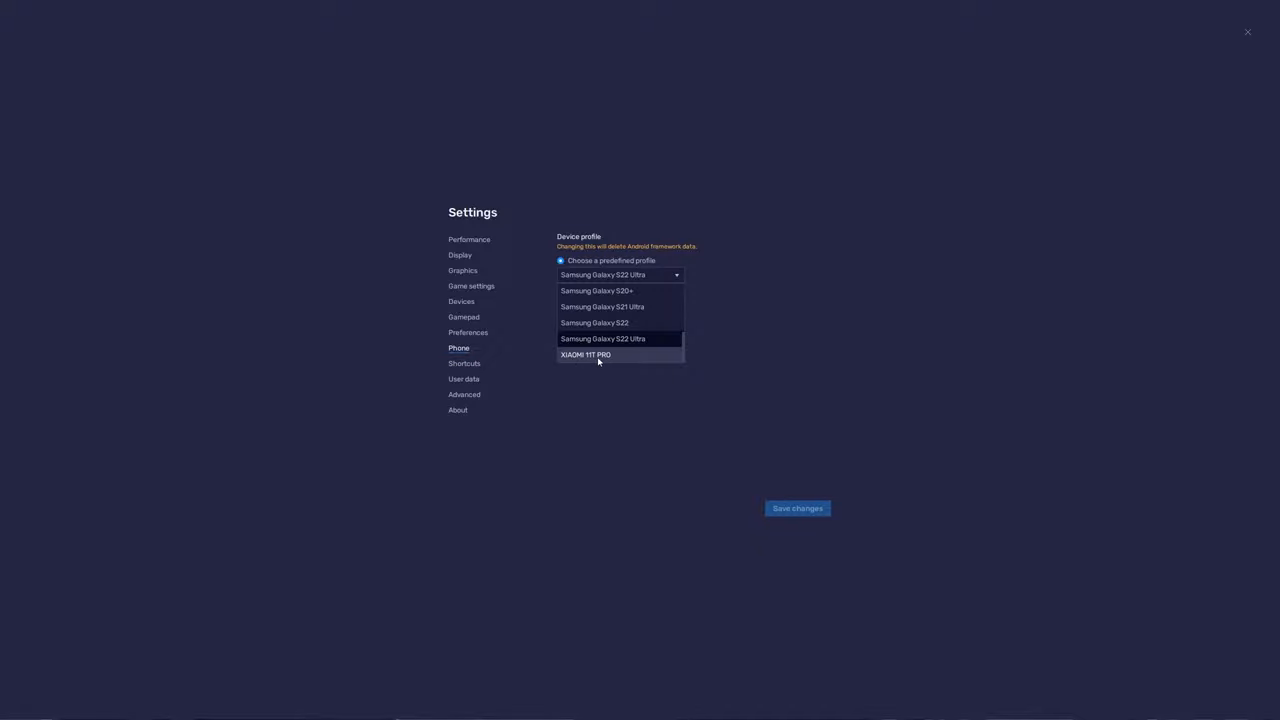
click(586, 355)
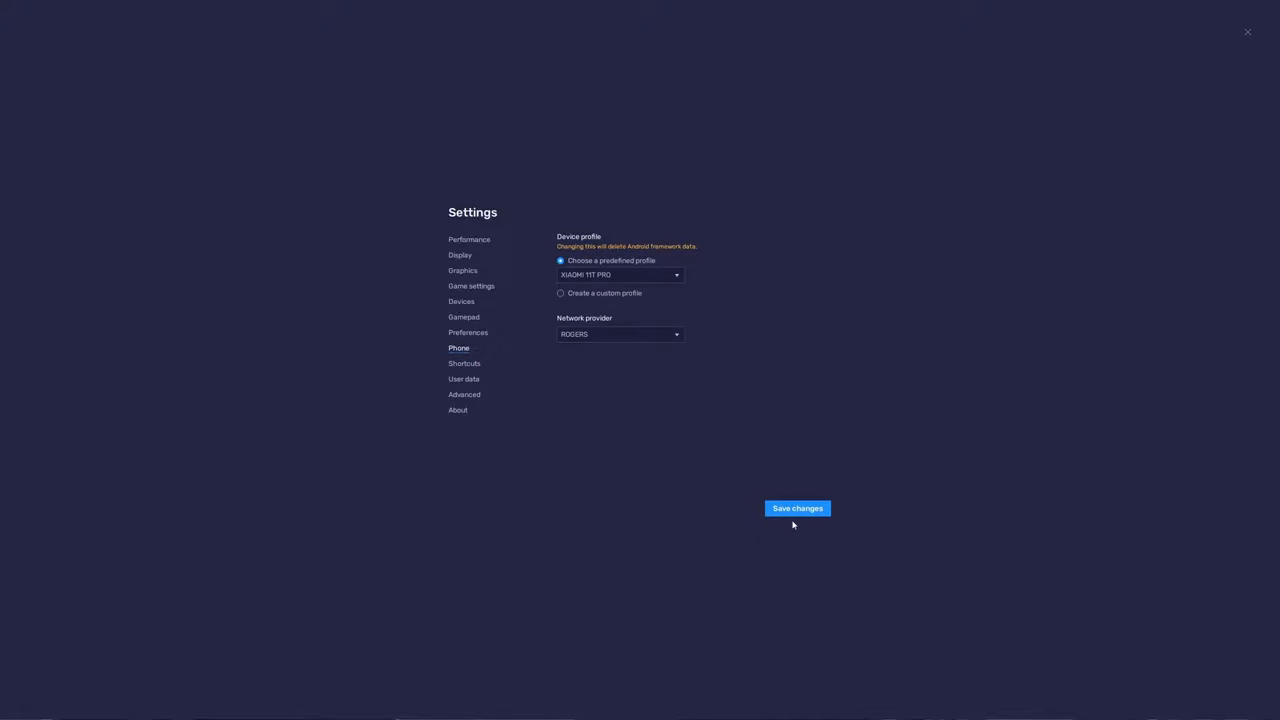
mouse_move(726, 351)
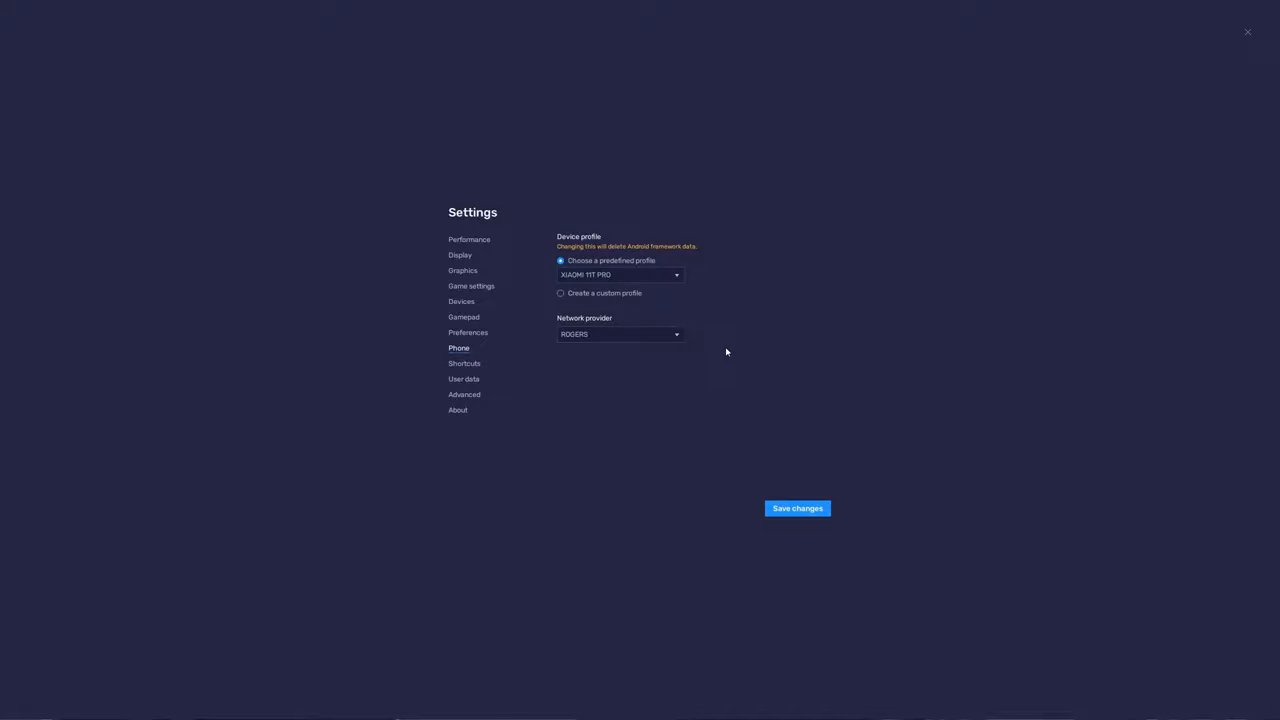